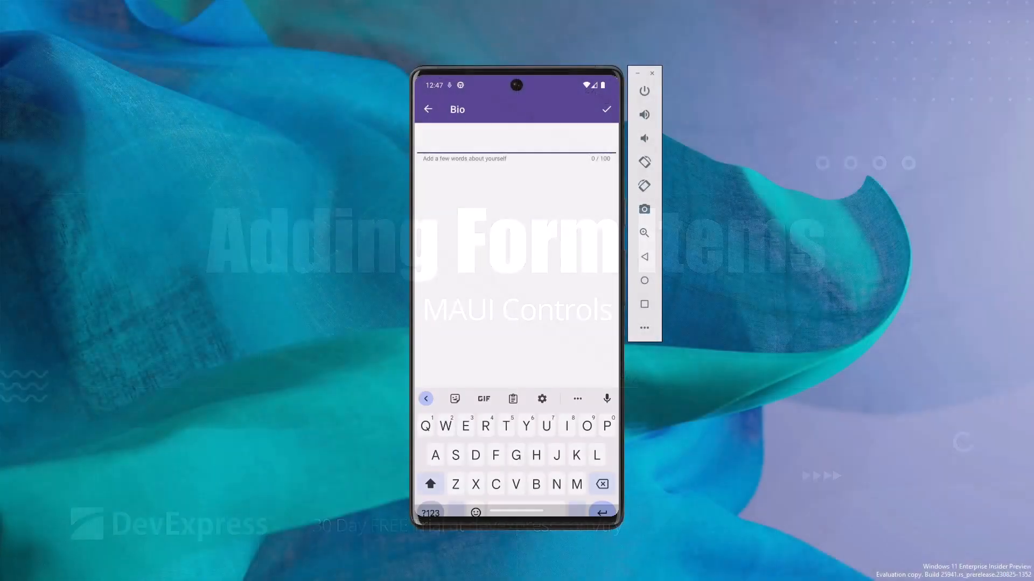
- Enter the bio 'DevExpress Sup' and save it back to the settings page
text(A)
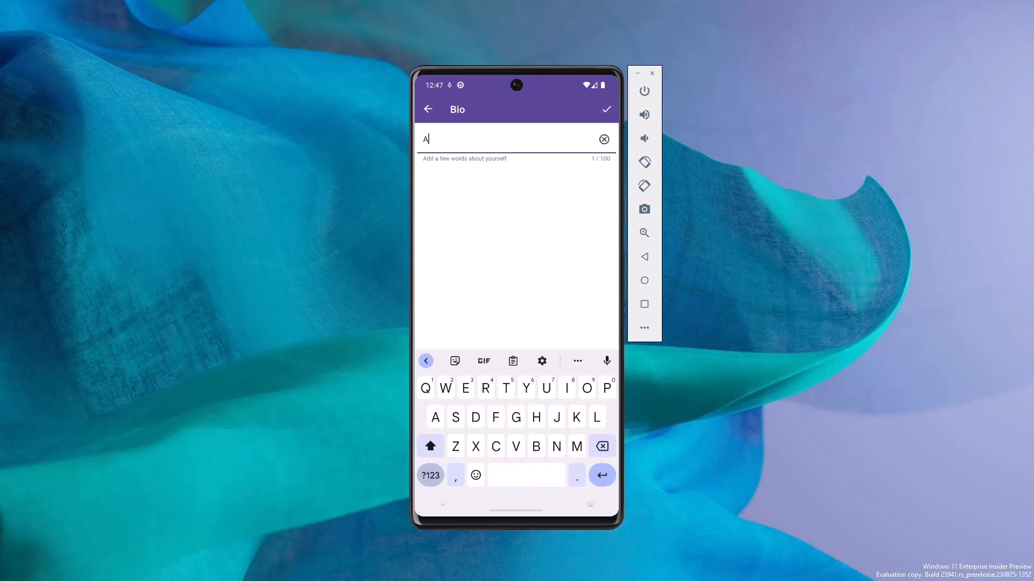
text(DevExpress Support Manager)
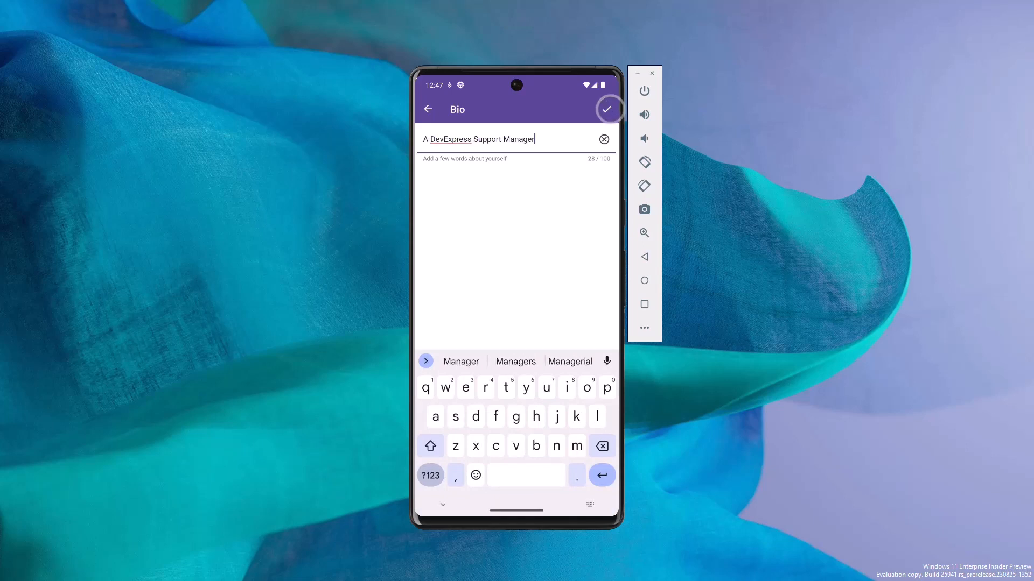
click(608, 110)
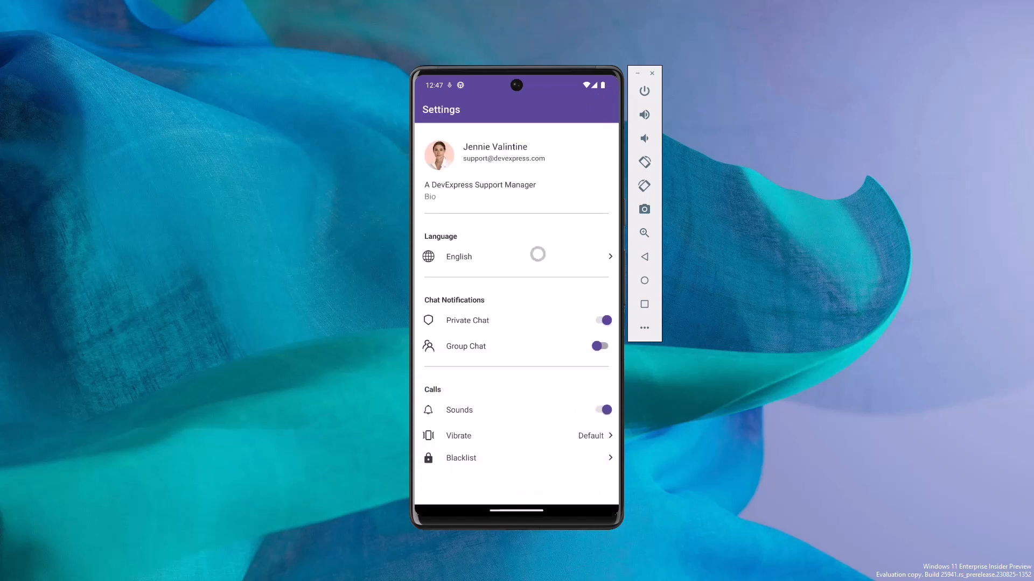
- Switch the app language to Spanish and move on to Visual Studio 2022
click(516, 256)
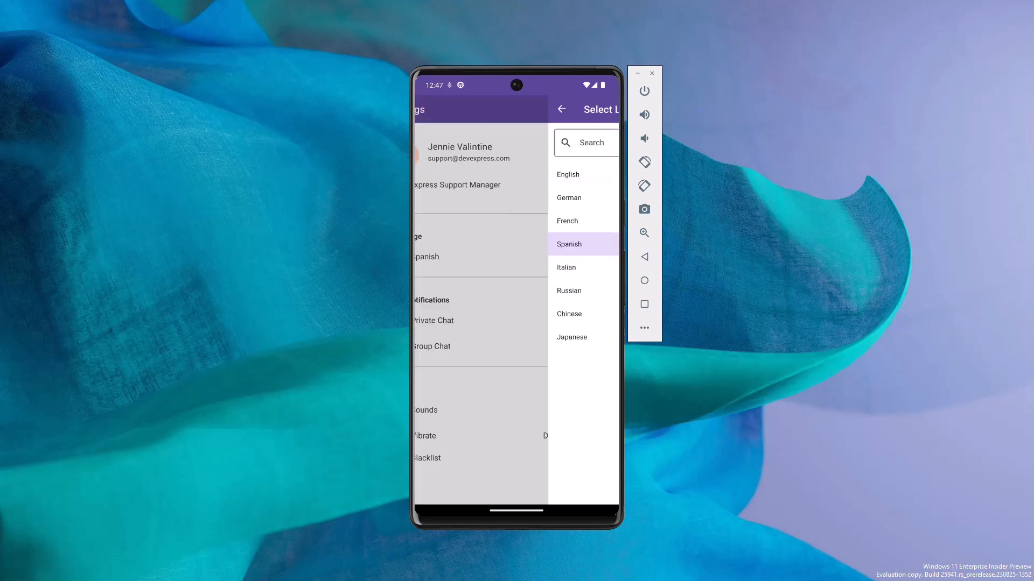
click(568, 245)
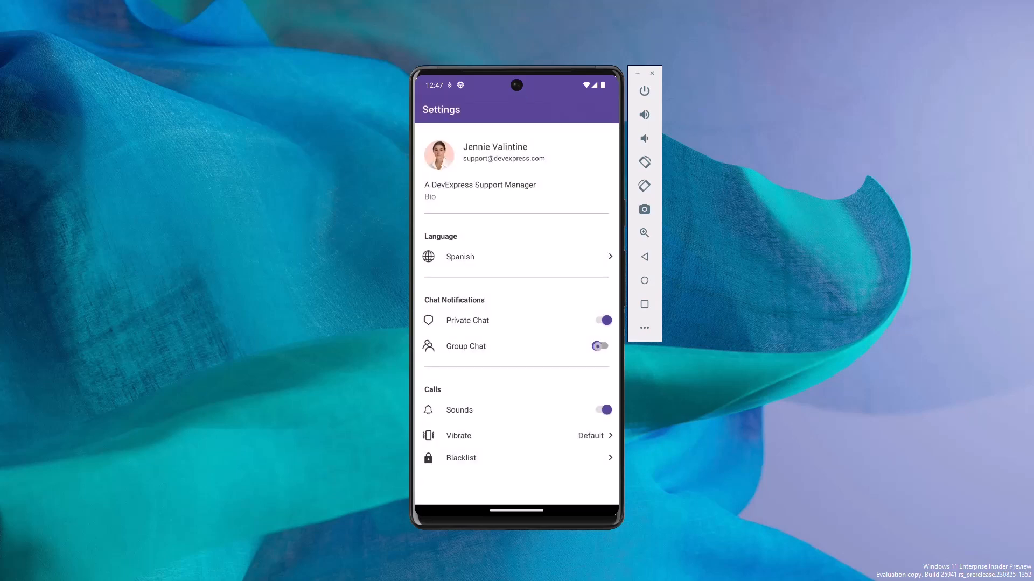
click(600, 346)
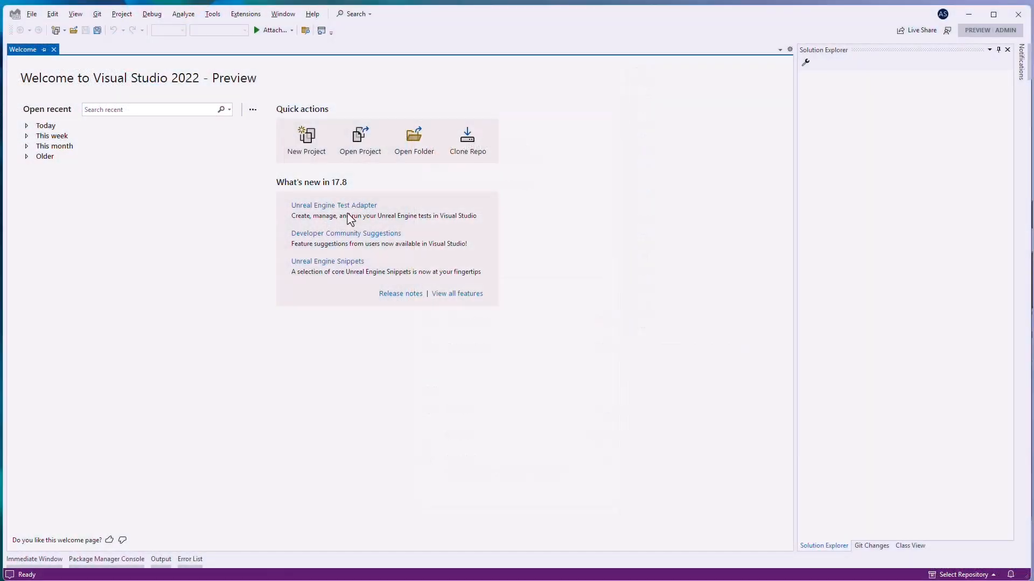
- Create a blank DevExpress .NET MAUI app named SettingsPage with only Data Editors included
click(305, 140)
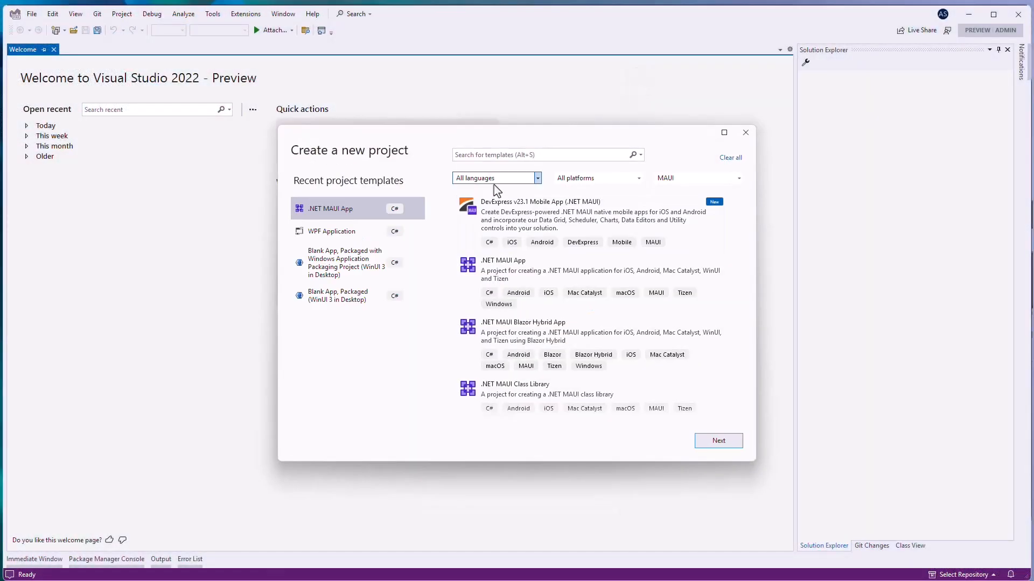
click(718, 440)
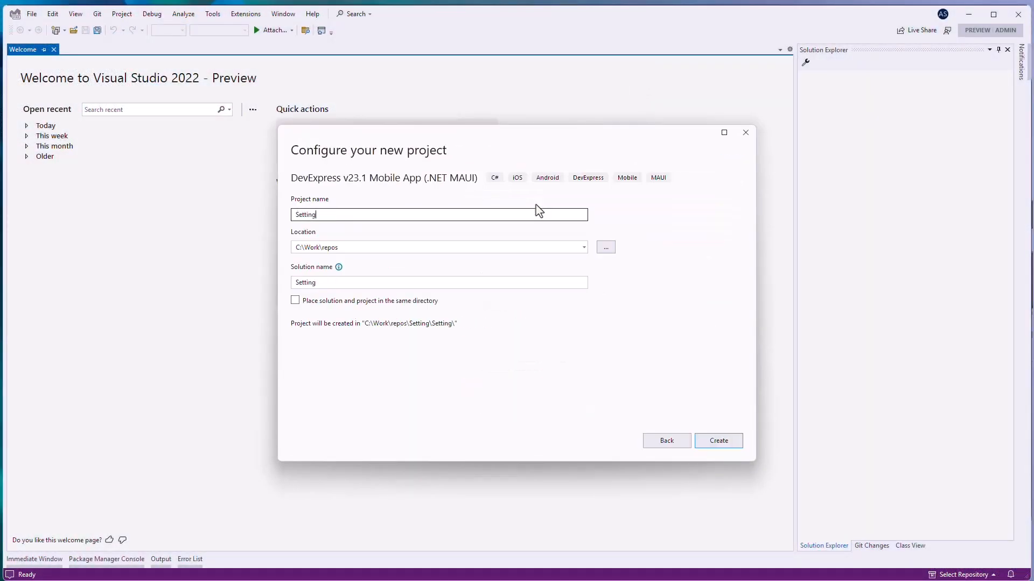
click(719, 441)
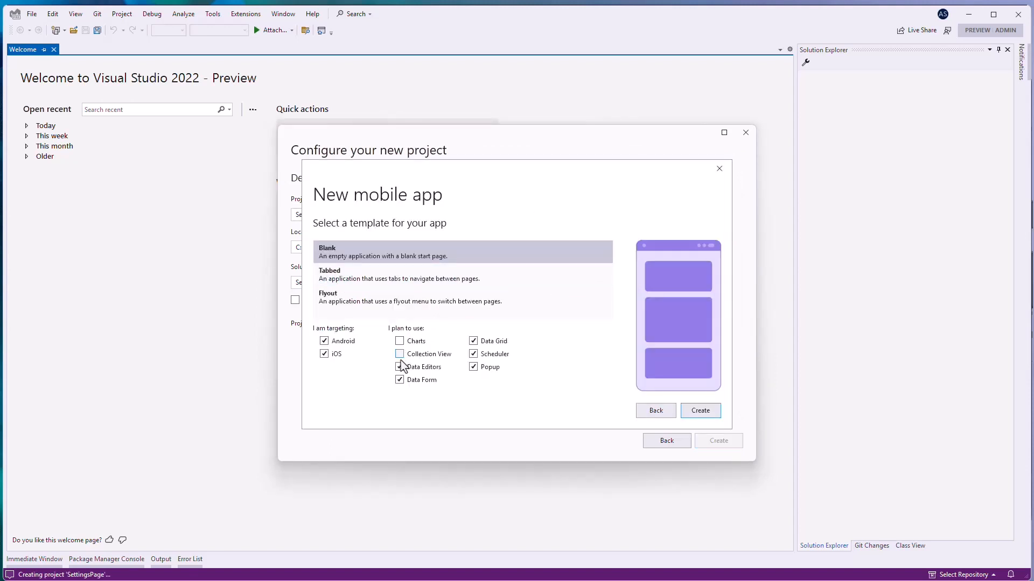
click(399, 380)
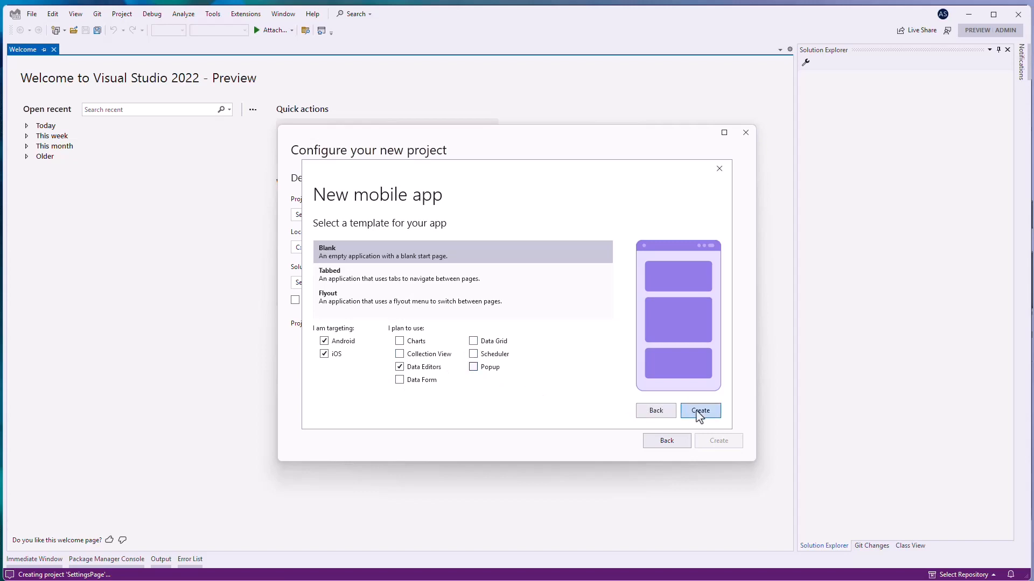
click(700, 411)
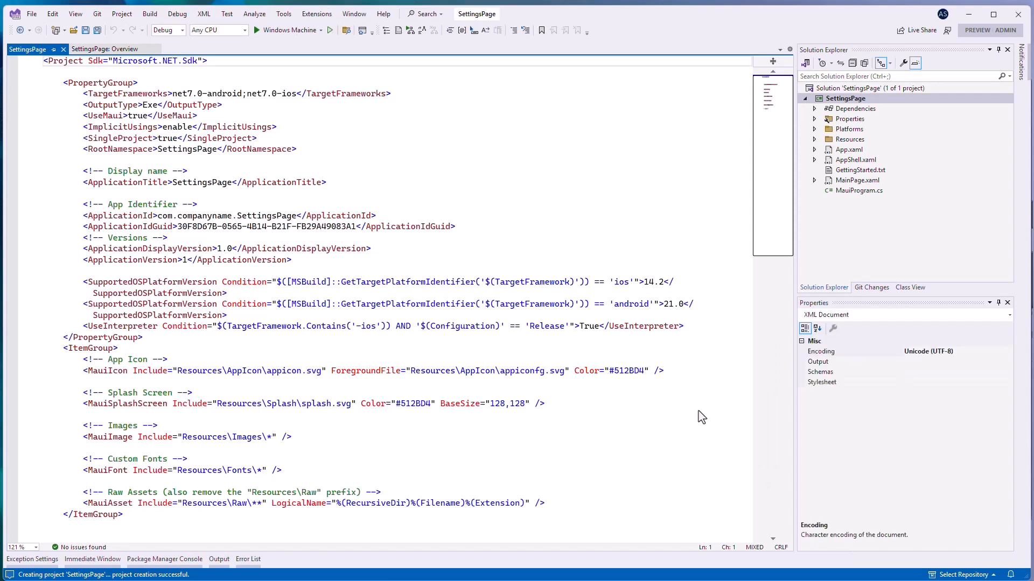
- Replace MainPage.xaml's default Grid with a ScrollView holding a FormGroupItem and one FormItem
click(857, 180)
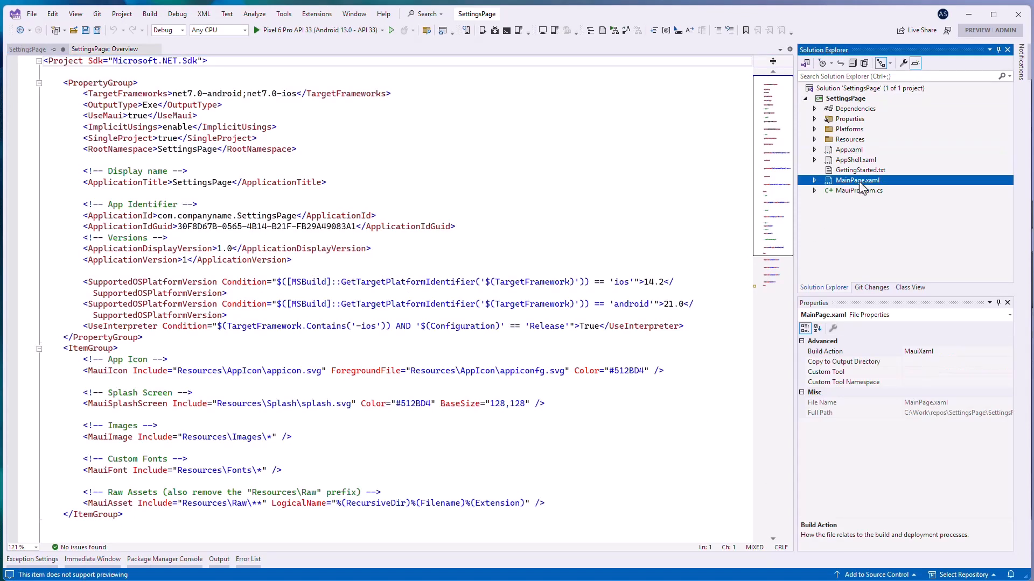
double_click(856, 179)
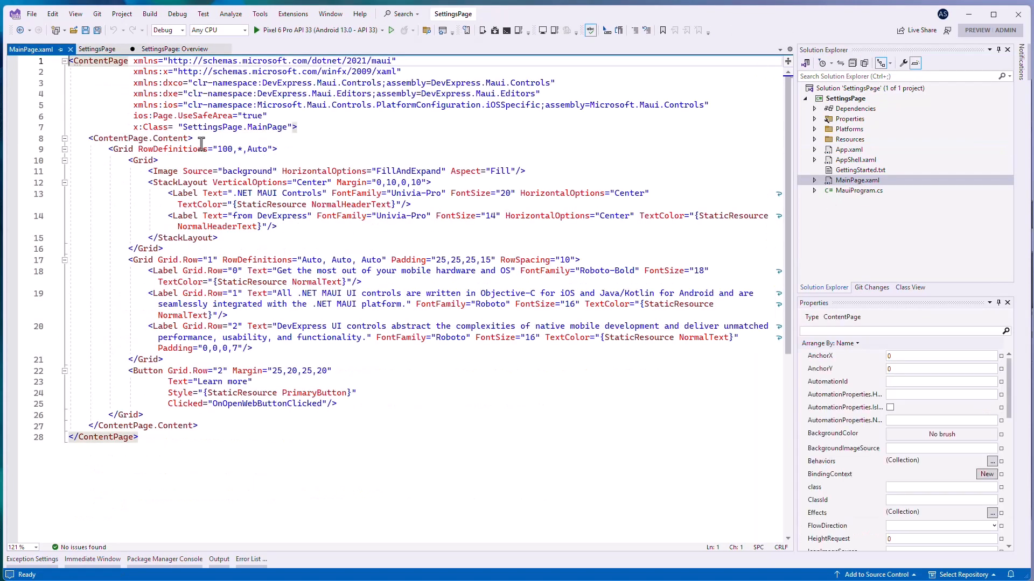
drag(201, 149, 303, 414)
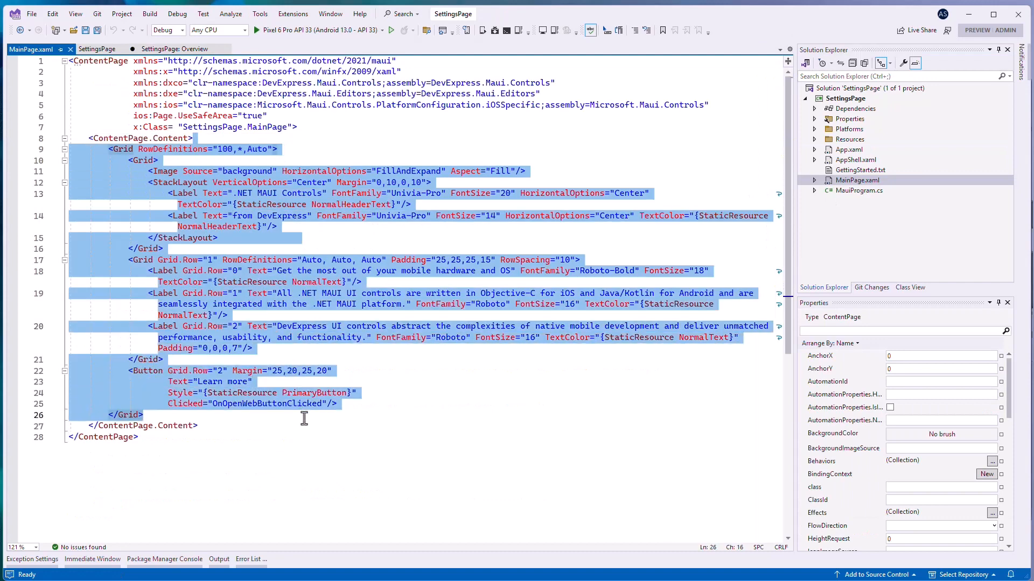
key(Delete)
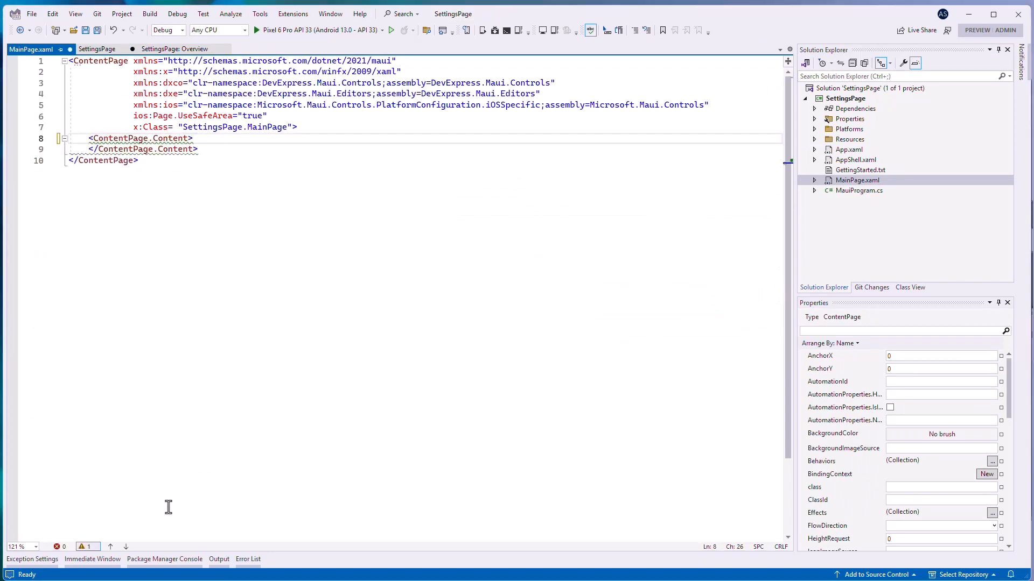
drag(89, 137, 198, 149)
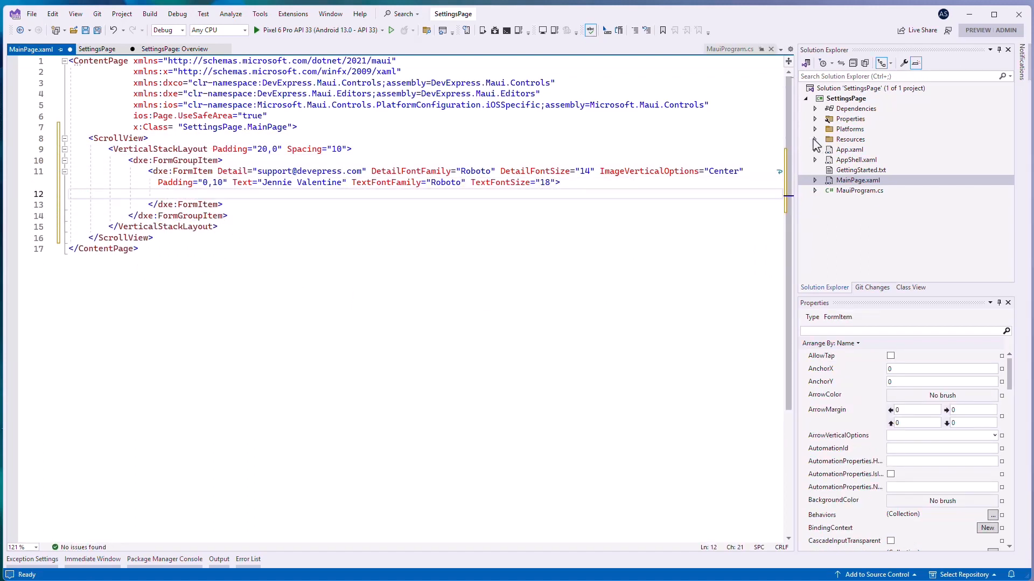
- Add all icon and avatar files from the desktop images folder to Resources/Images
click(854, 128)
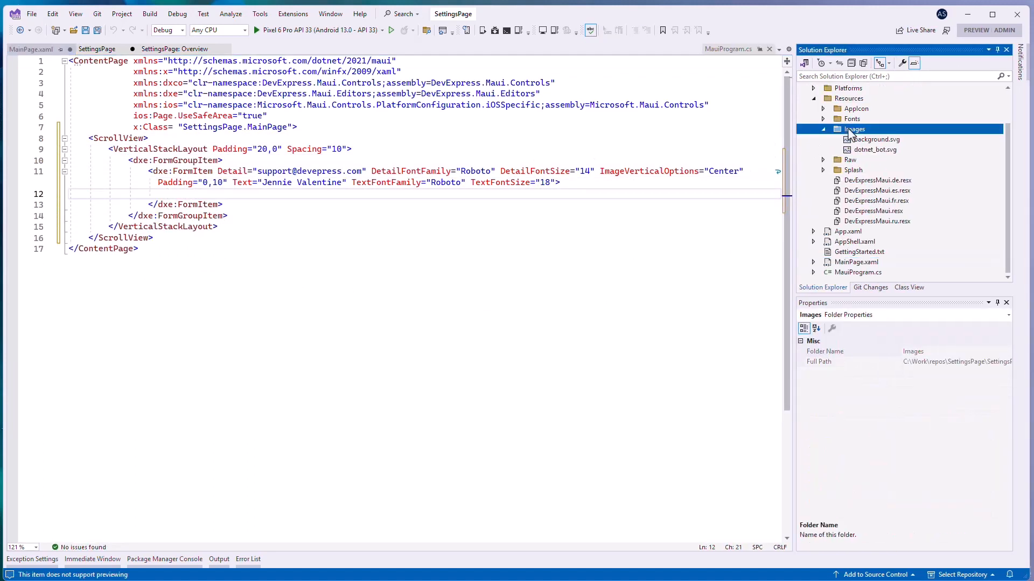
right_click(854, 129)
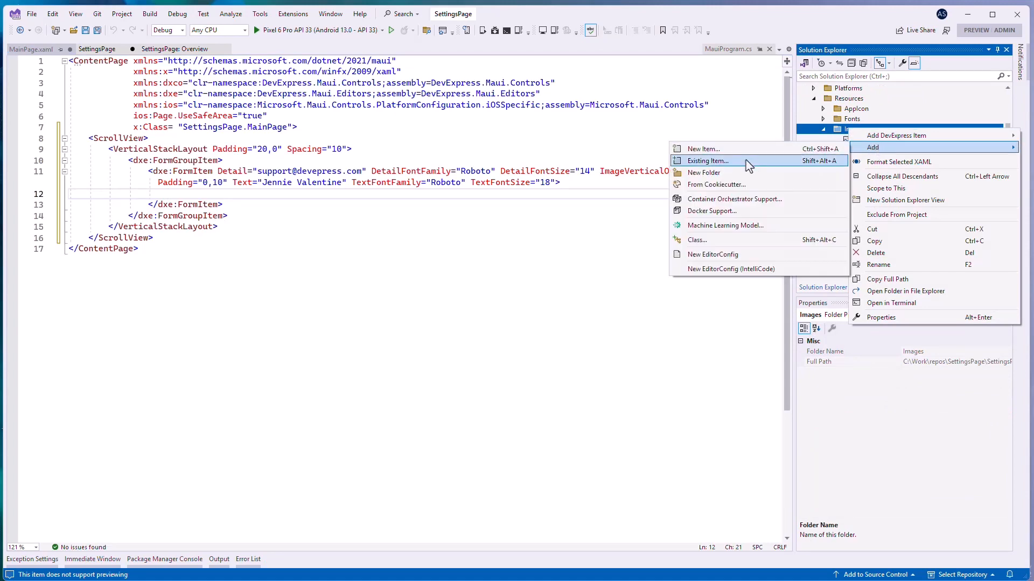
click(707, 161)
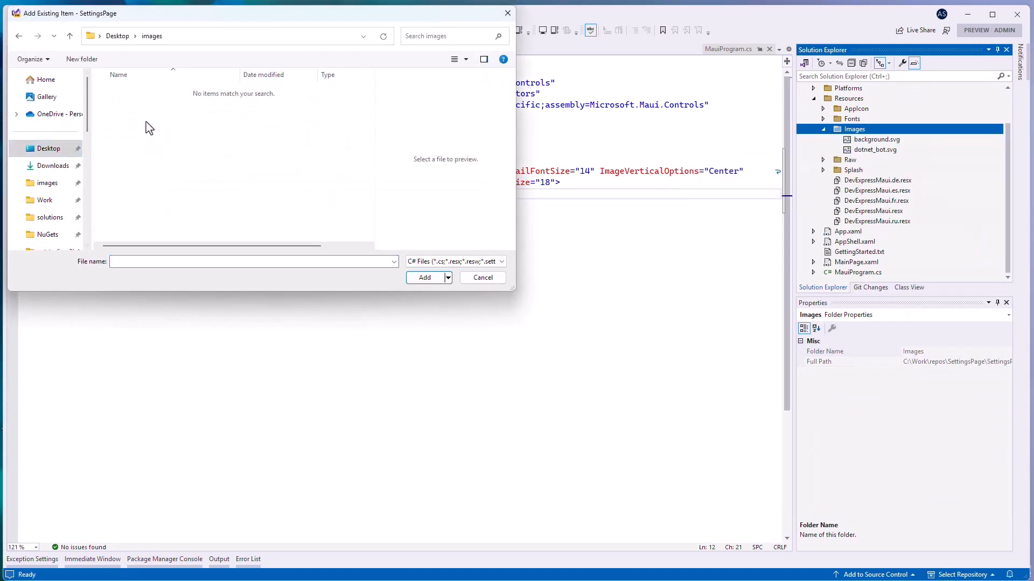
click(500, 261)
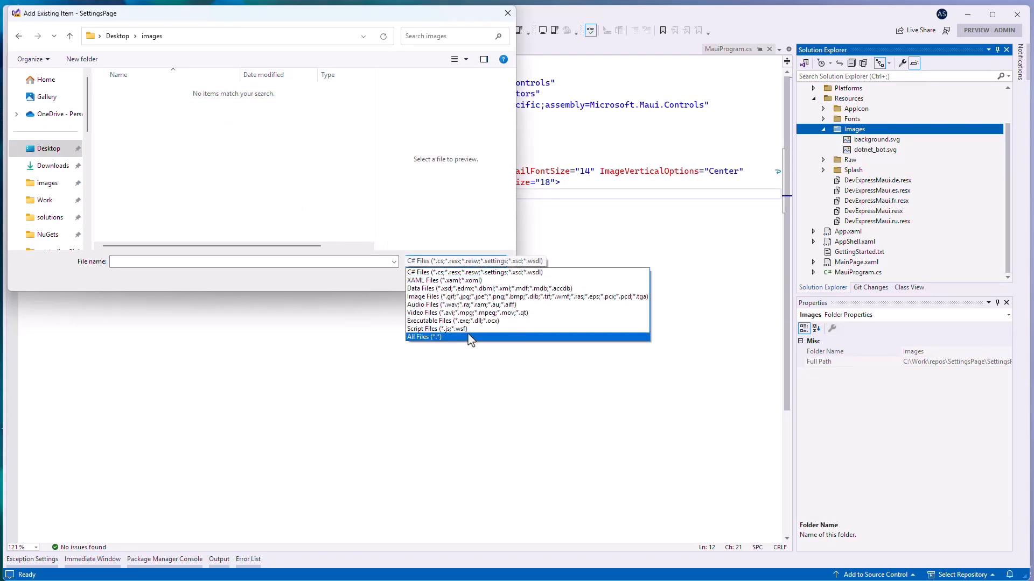
click(424, 337)
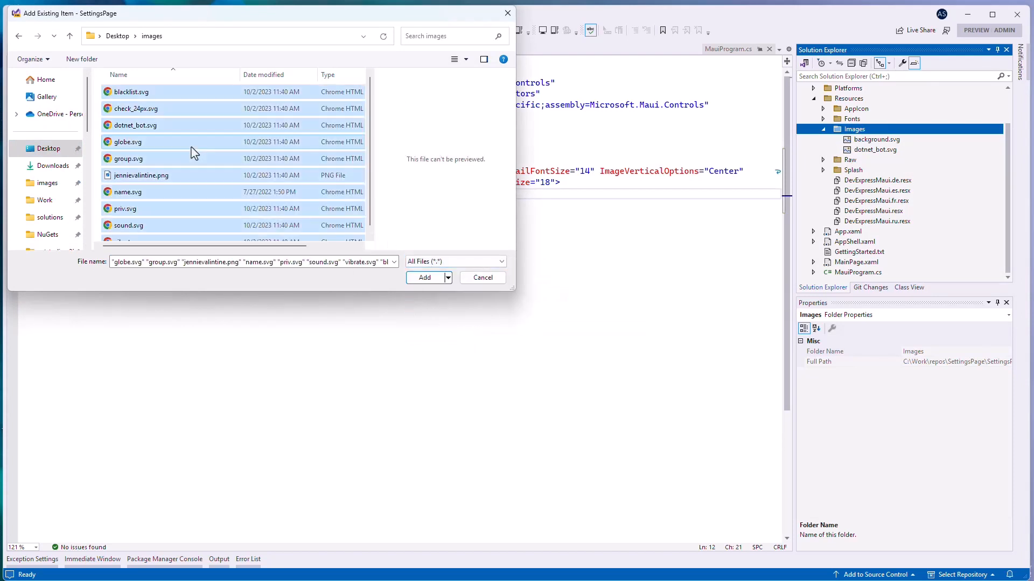
click(482, 278)
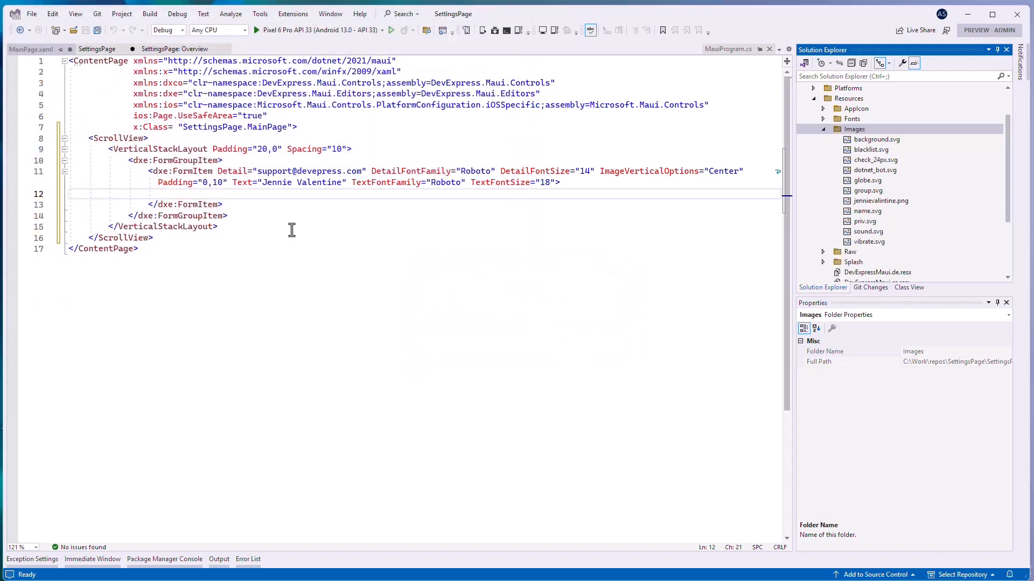
- Add a FormItem.ImageTemplate with a 60x60 AspectFit avatar image clipped by an EllipseGeometry
text(<dxe:FormItem.ImageTemplate>)
text(<DataTemplate)
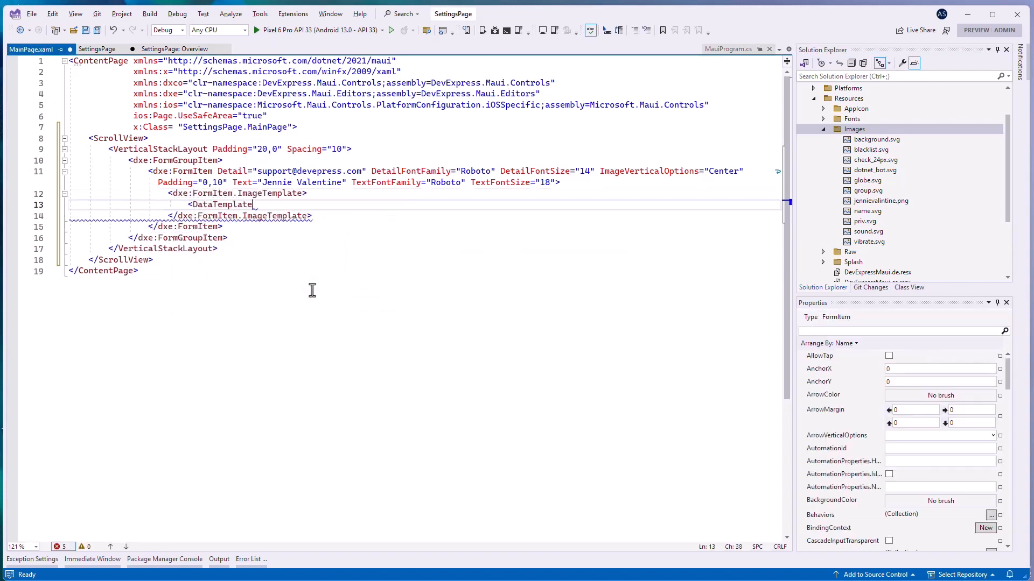
text(<Image Margin="0,0,10,0" Aspect=")
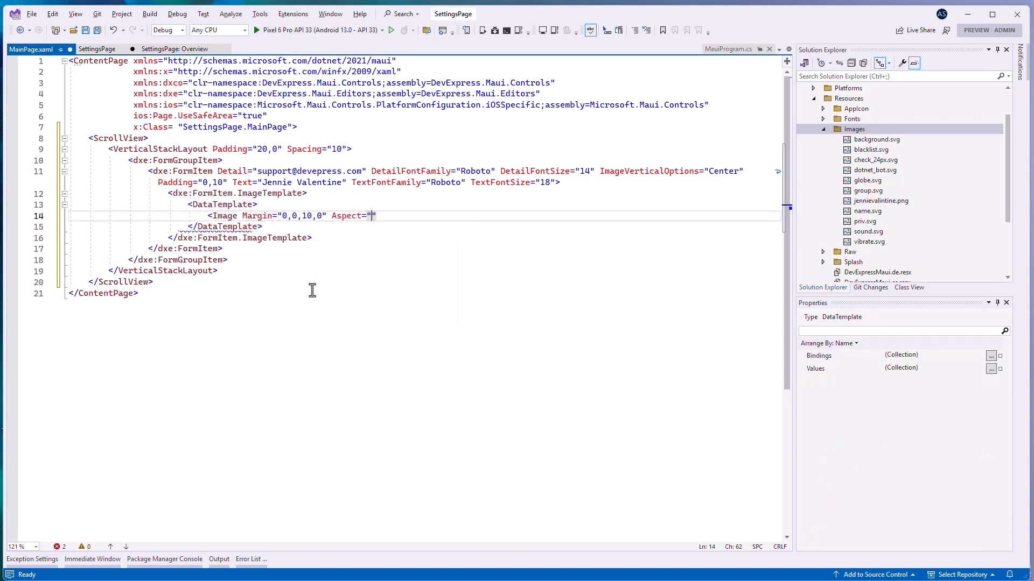
text(AspectFit" HeightRequest="60" Source="jen)
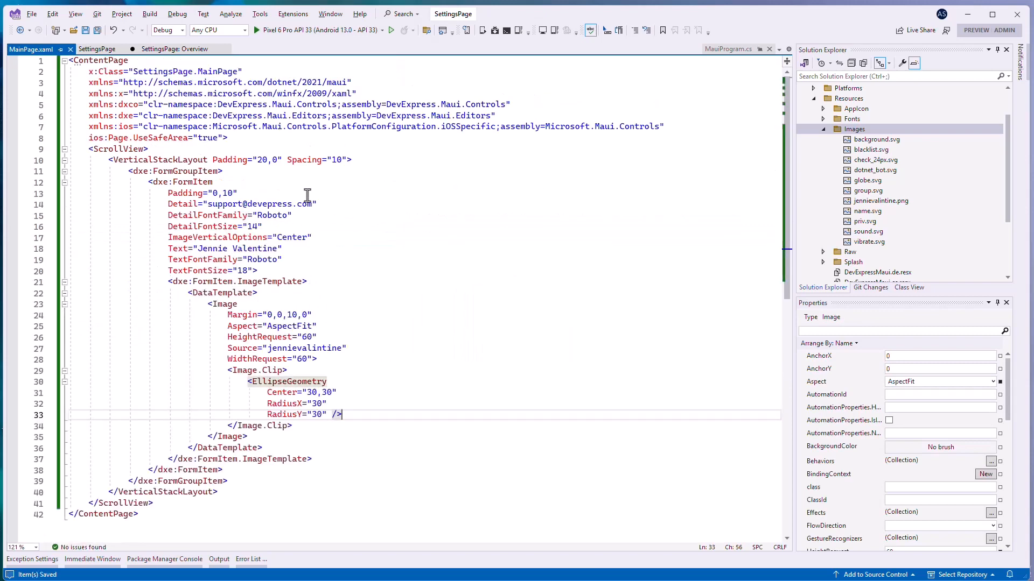
click(390, 31)
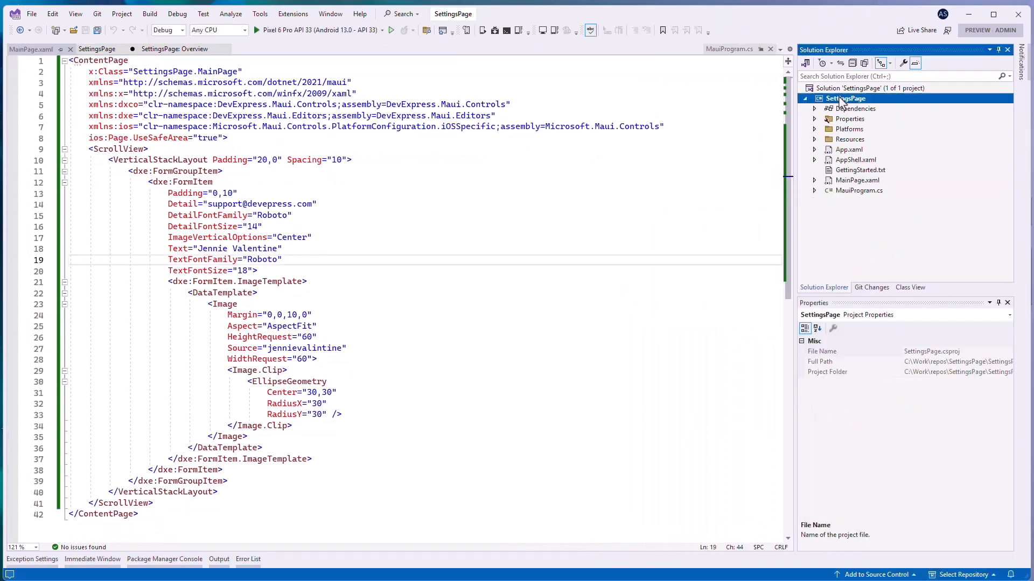
- Create a ViewModels folder and add a SettingsViewModel.cs class to it
right_click(843, 98)
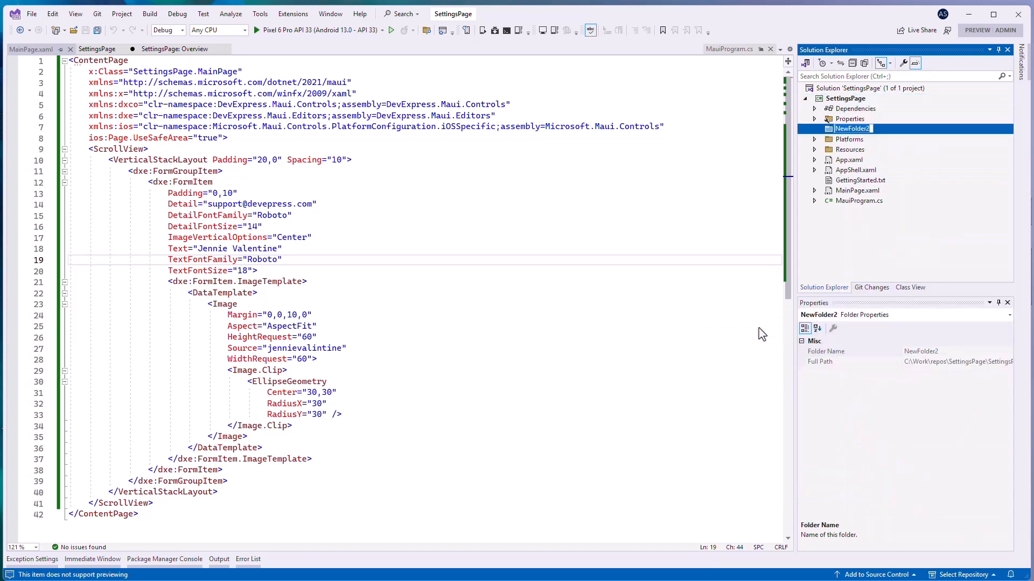
text(ViewMode)
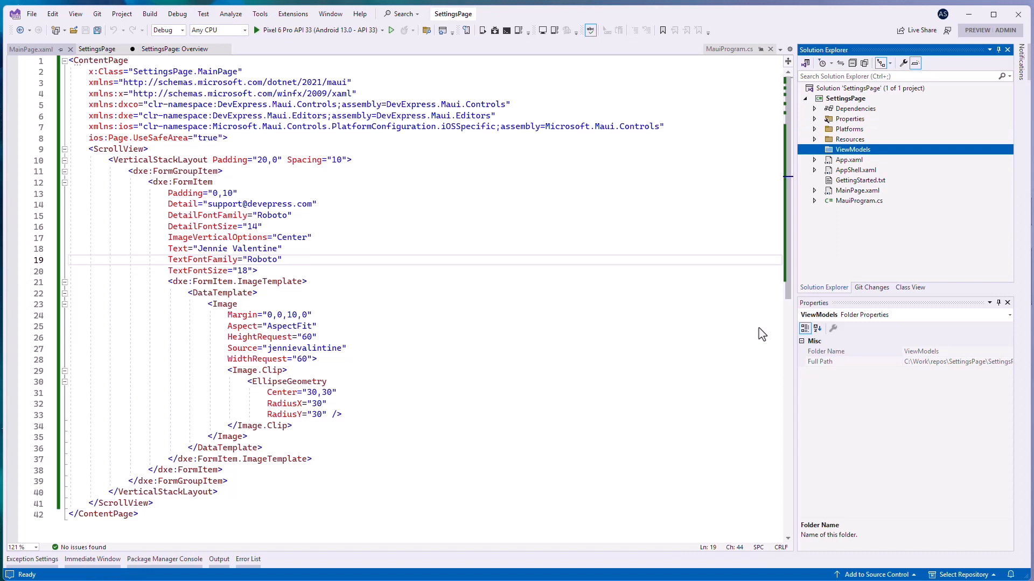
right_click(853, 149)
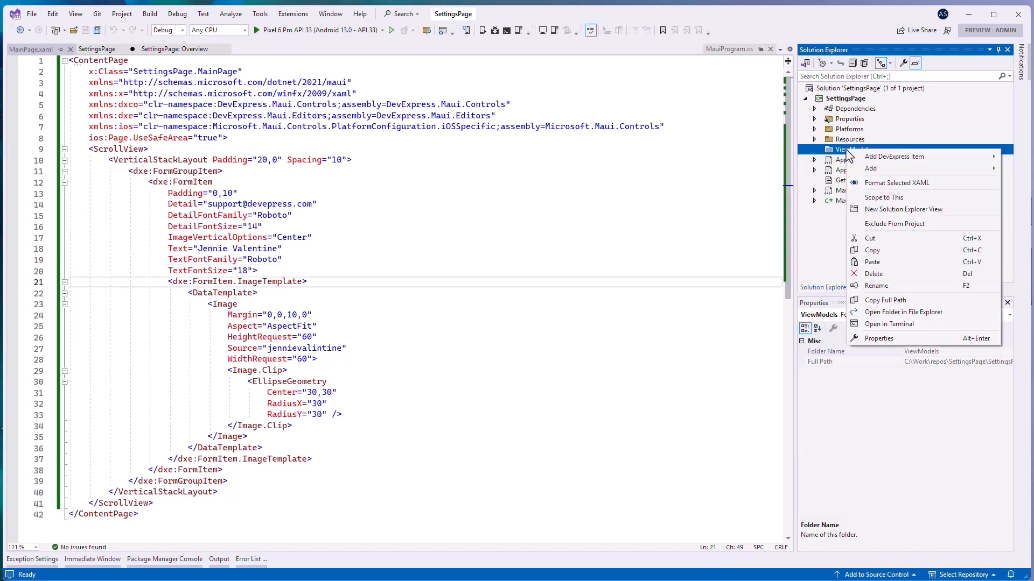
mouse_move(874, 168)
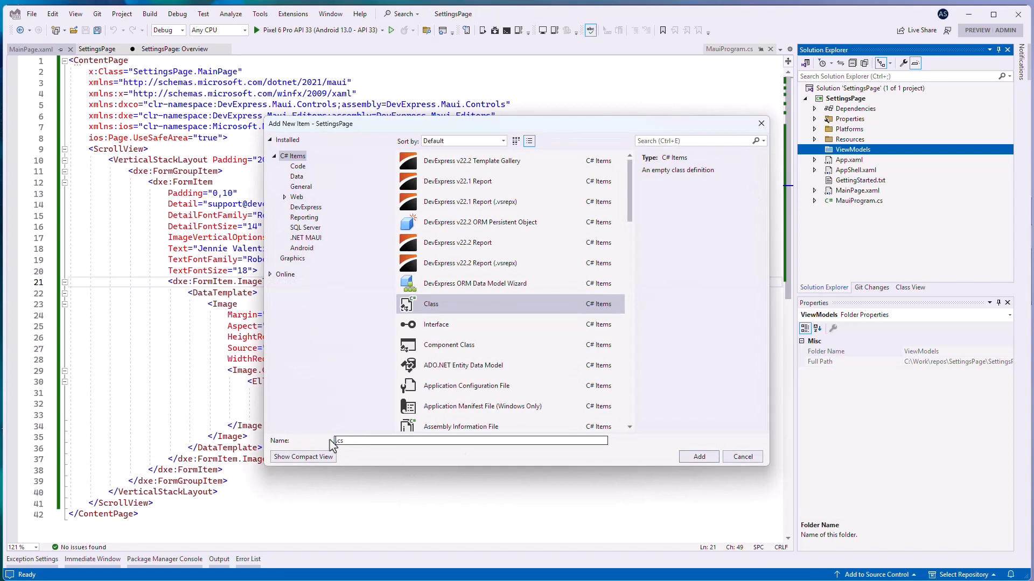
click(742, 456)
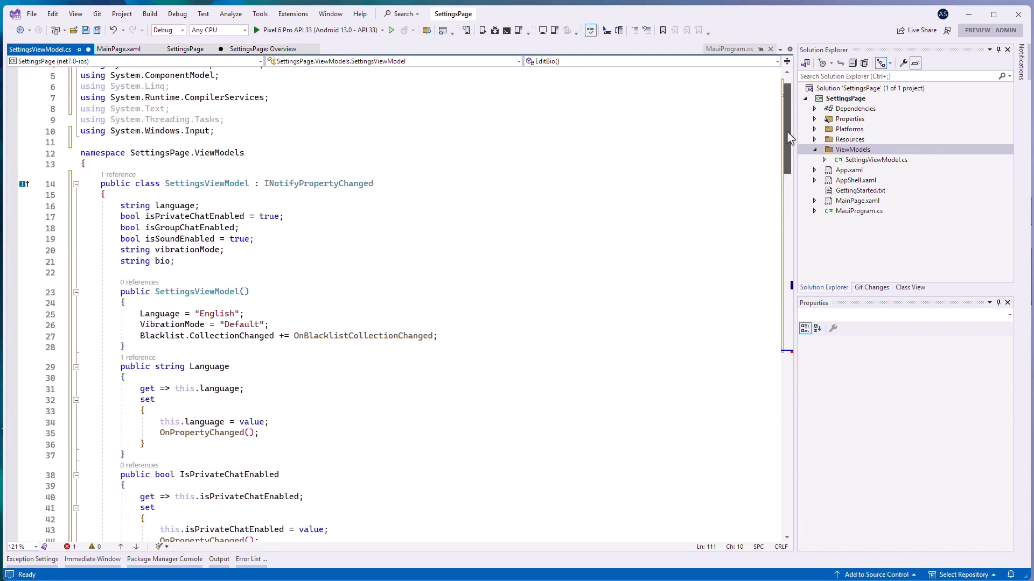
- Write the view model's settings properties, language and contact lists and EditBio command
scroll(down, 3)
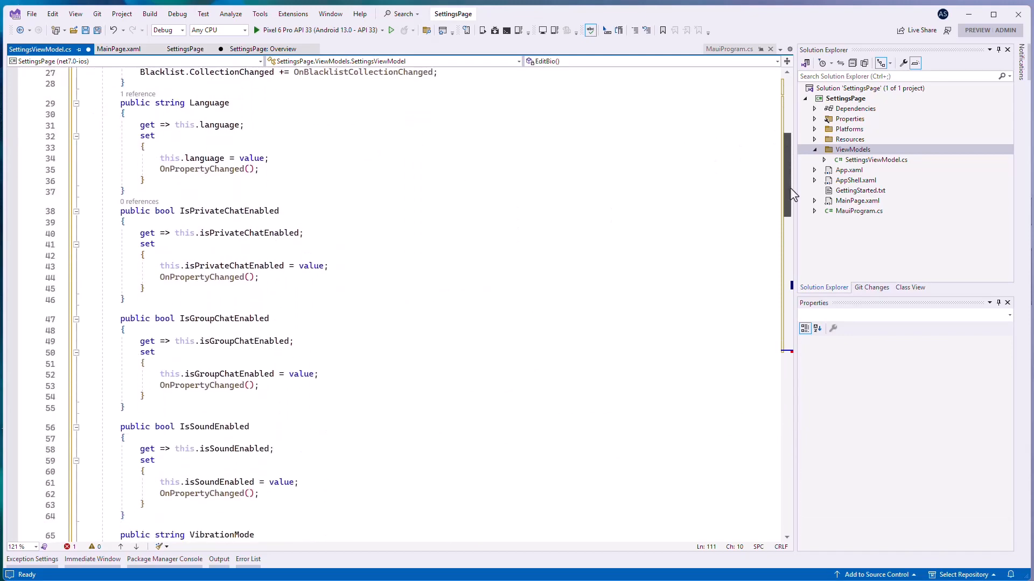
scroll(down, 3)
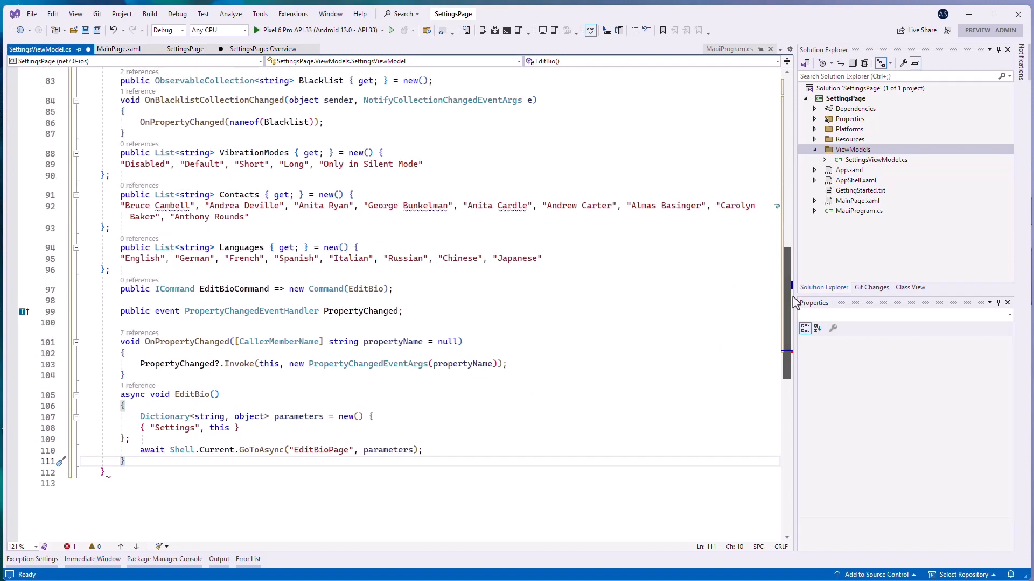
mouse_move(678, 338)
text(})
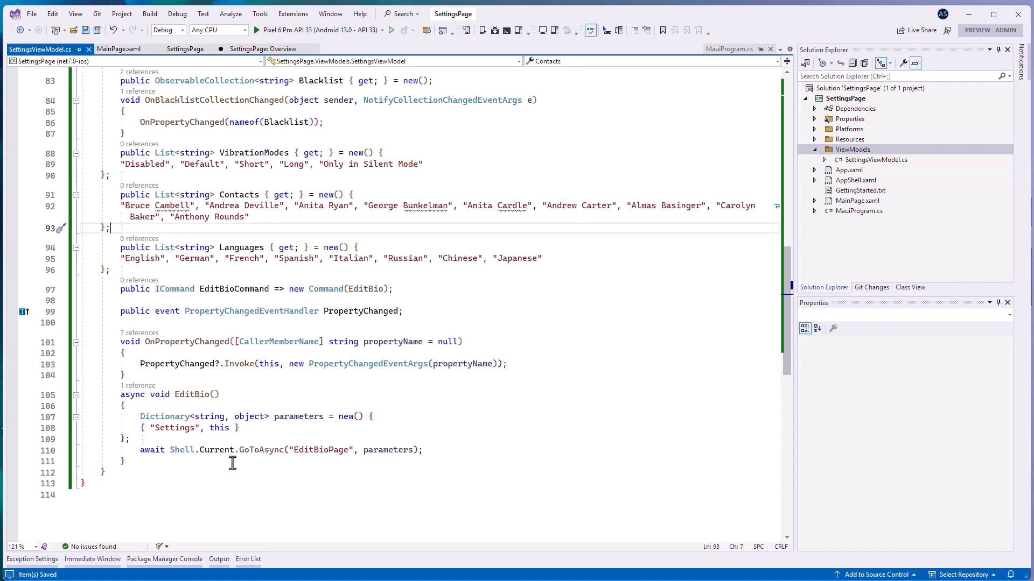
- Declare xmlns:local, set SettingsViewModel as BindingContext and add a Language FormListPickerItem group
click(118, 48)
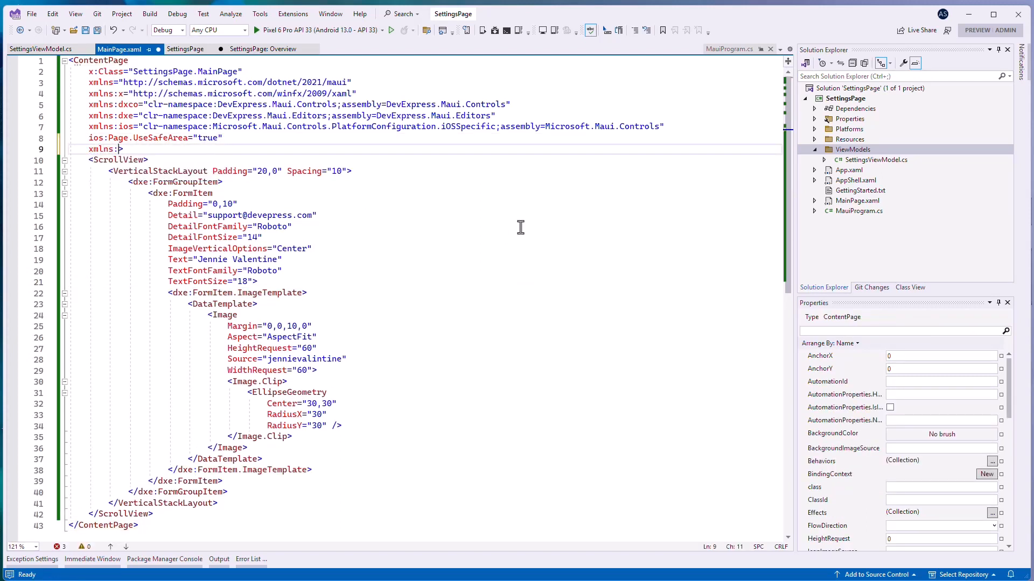
text(local="clr-namespace:SettingsPage)
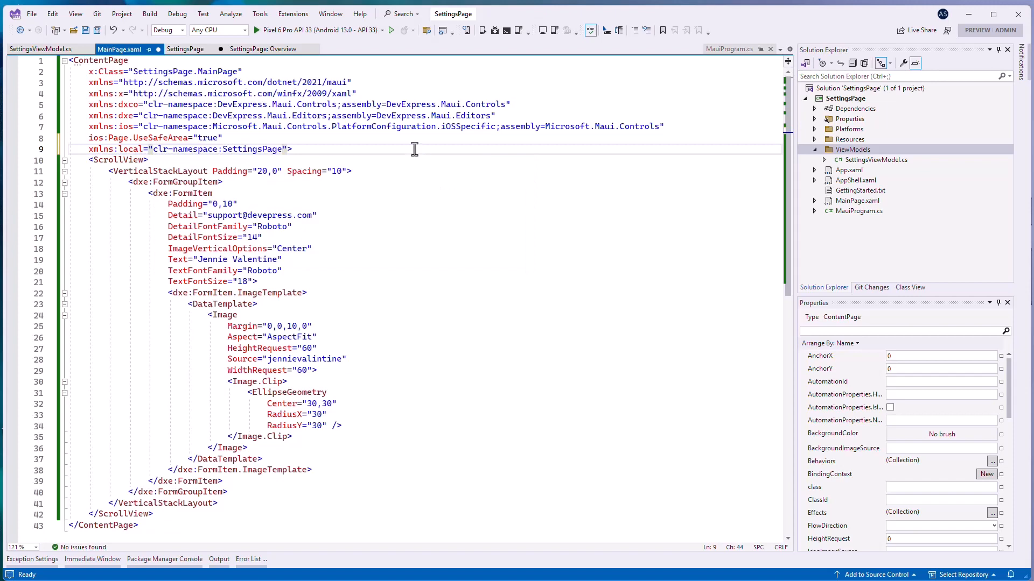
text(<ContentPage.BindingContext>)
text(<local:SettingsViewModel />)
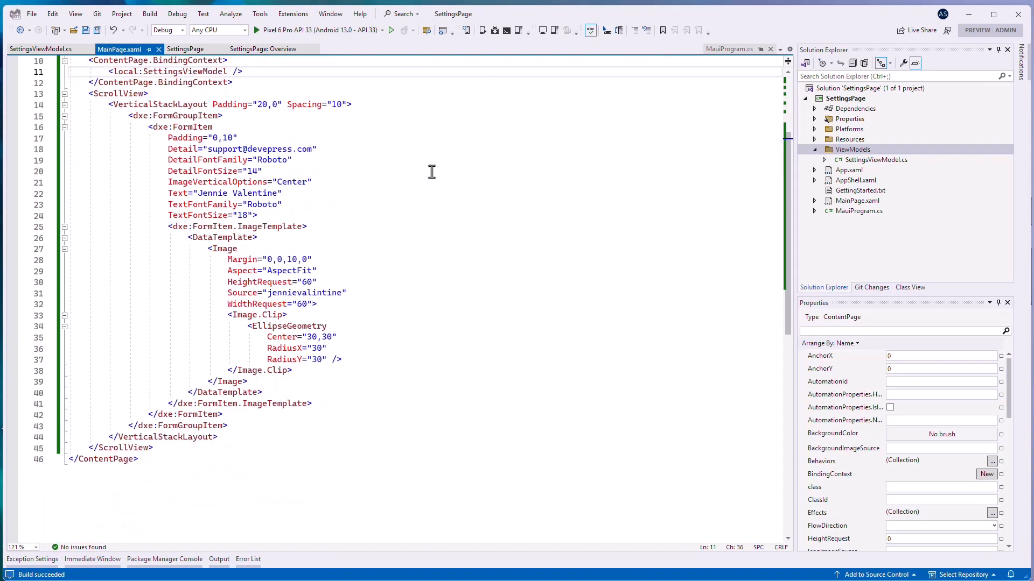
text(<dxe:FormListPickerItem)
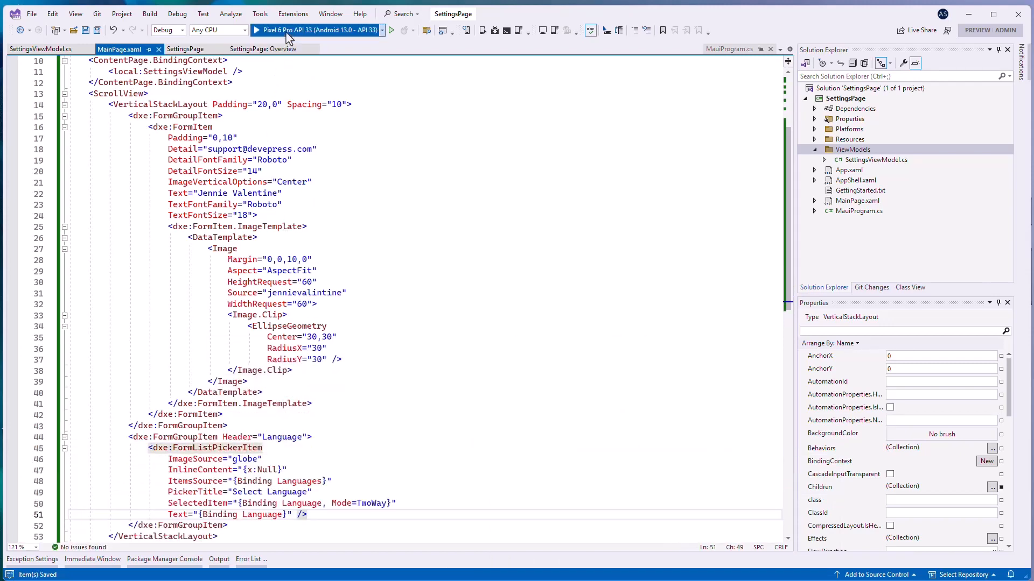
- Run on the Pixel 6 Pro emulator and pick a language from the Select Language list
click(390, 30)
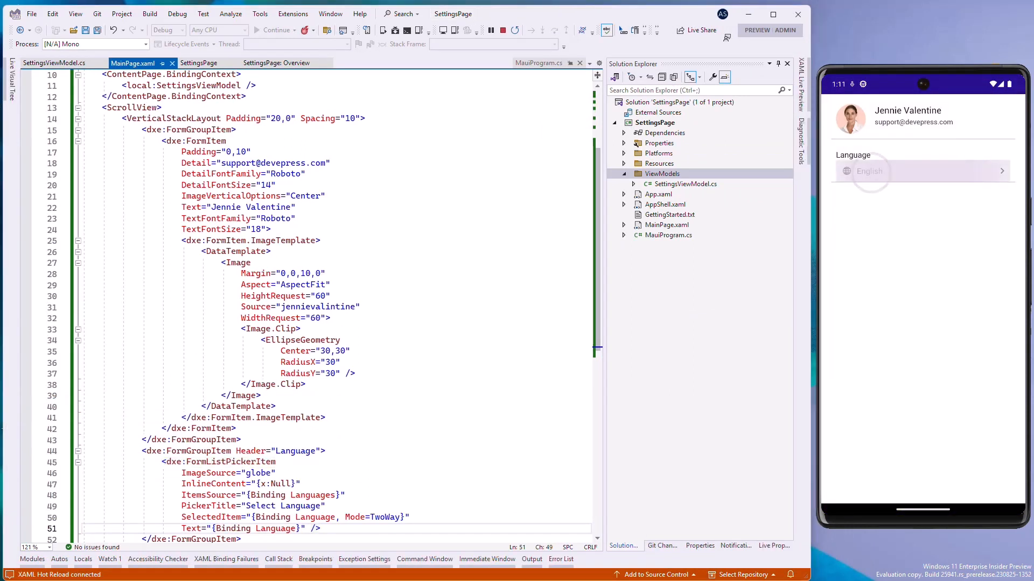
click(922, 170)
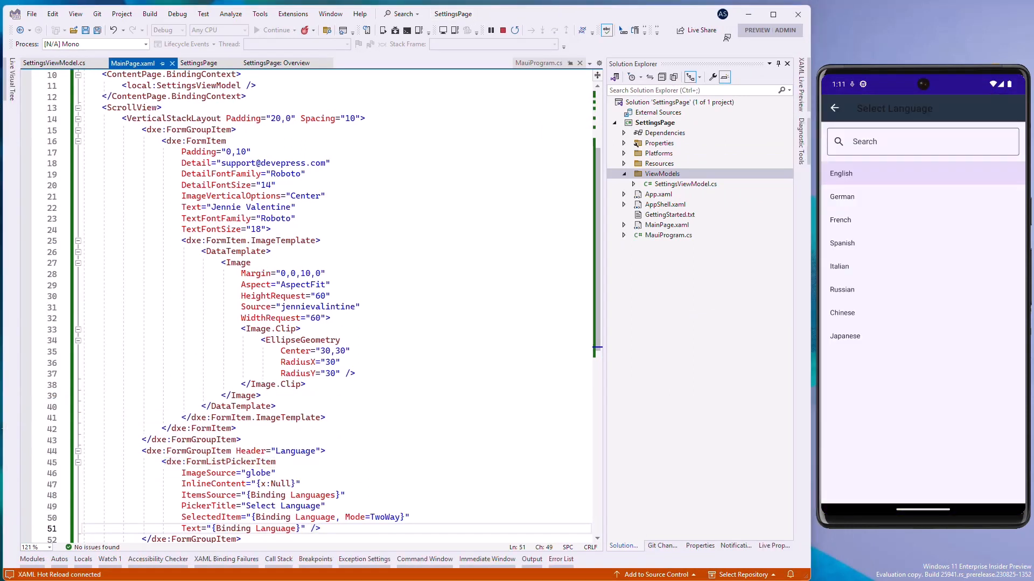
click(839, 267)
text(<)
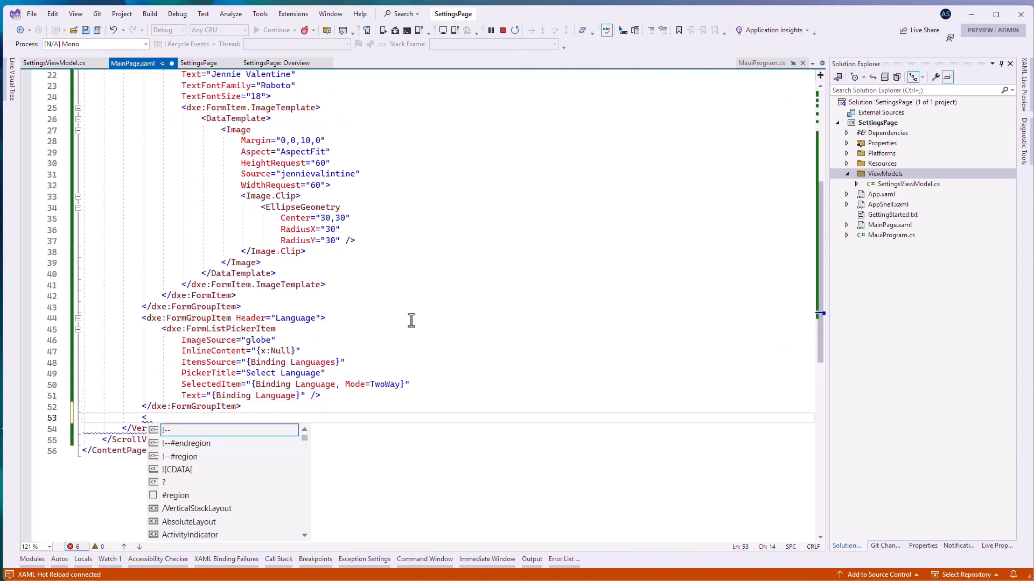
- Add Chat Notifications switches and a Calls group with sound, vibrate and blacklist items
text(dxe:F)
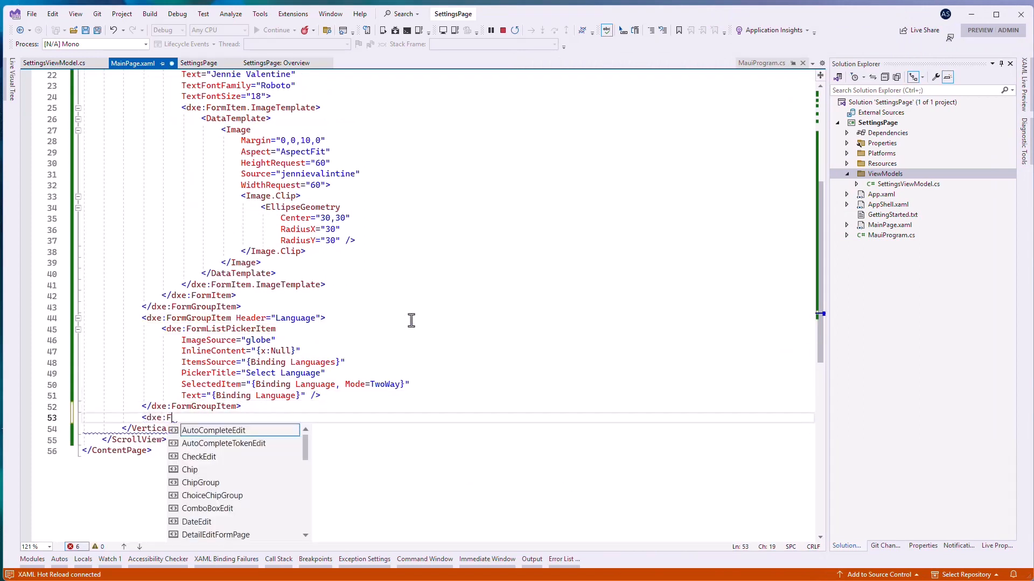
text(ormGroupItem)
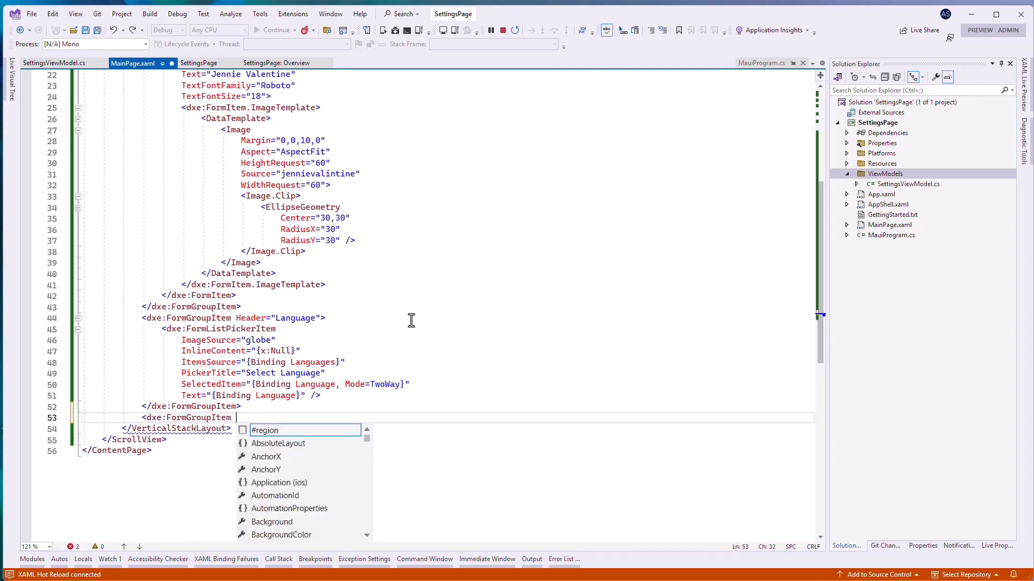
text(Header="Chat Notifications">)
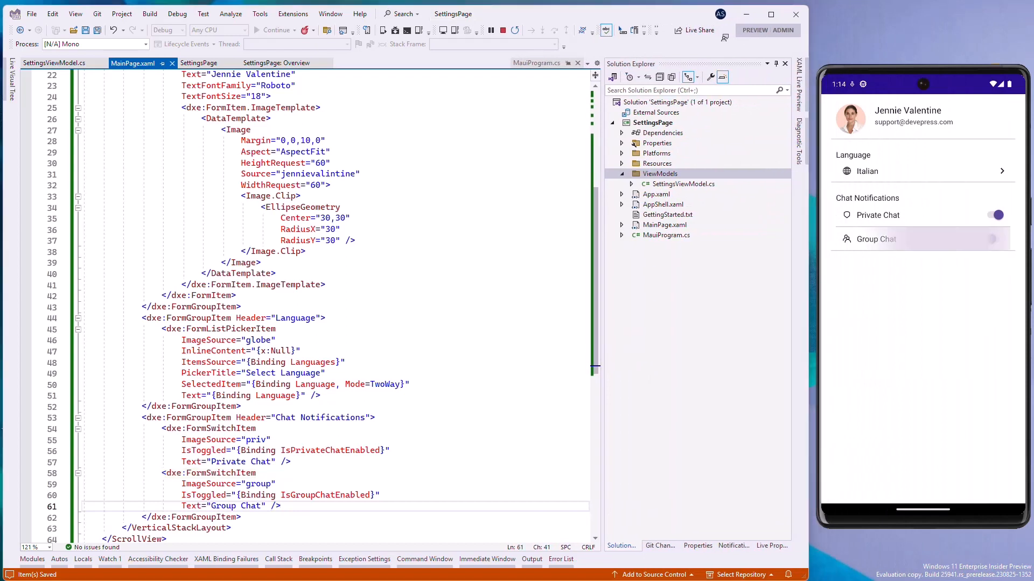
click(996, 239)
text(BlacklistC.cs)
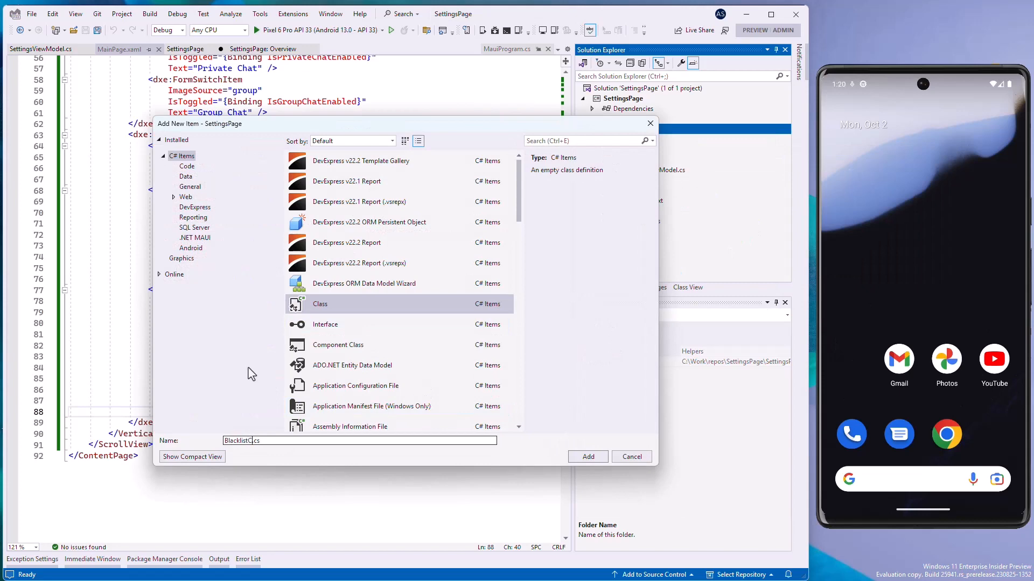
- Create BlacklistCollectionConverter and use it two-way in the blacklist picker's Content binding via xmlns:helpers
click(587, 456)
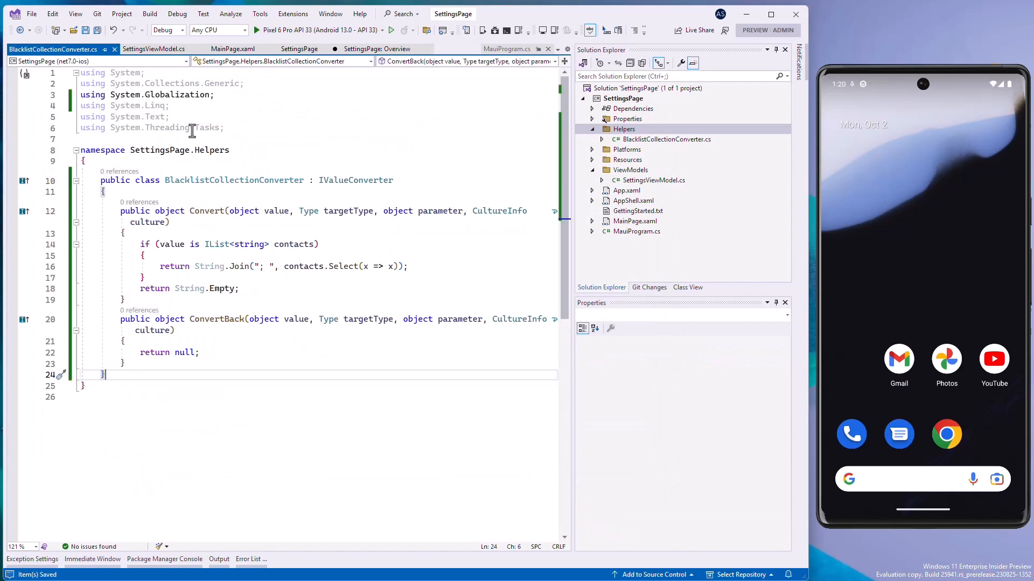
click(233, 48)
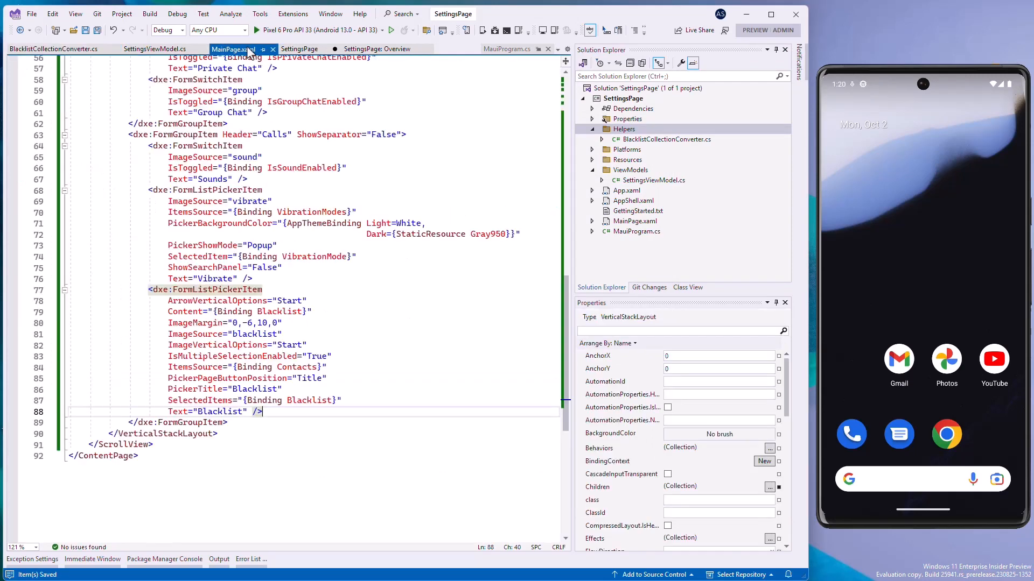
scroll(up, 3)
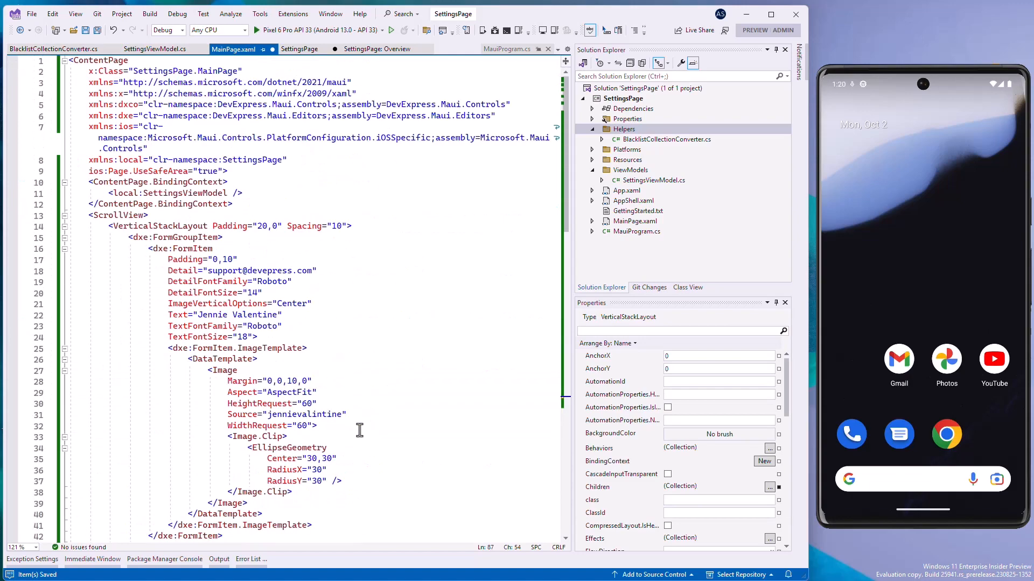
text(xmlns:helpers="cl)
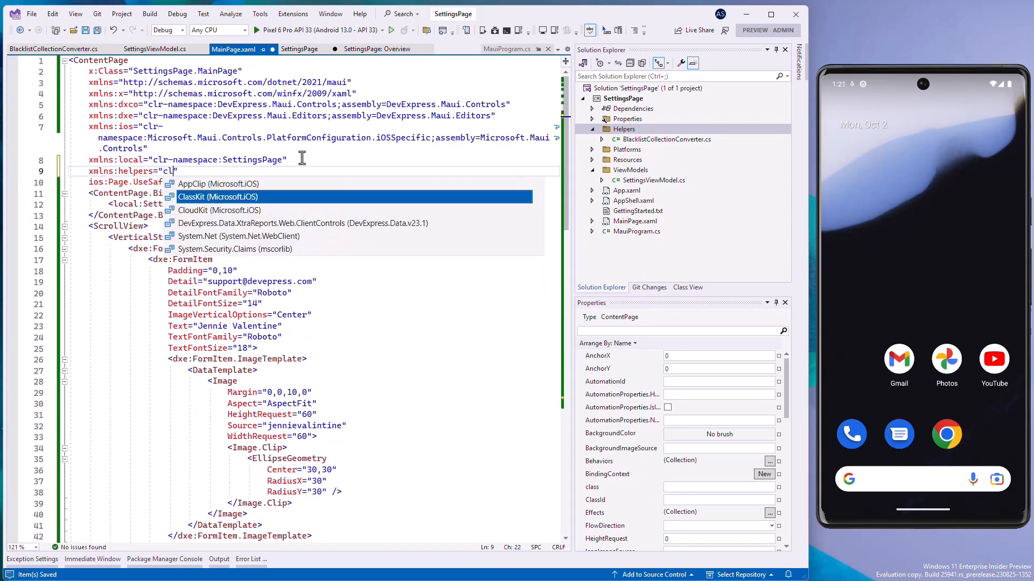
scroll(down, 3)
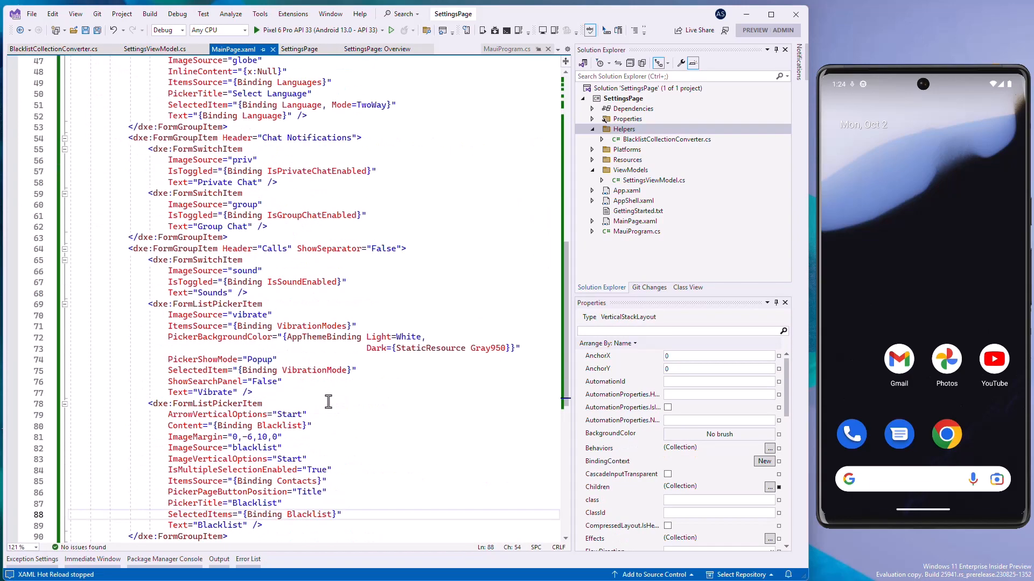
text(Converter={helpers:BlacklistCollectionConverter}, Mode=TwoWay)
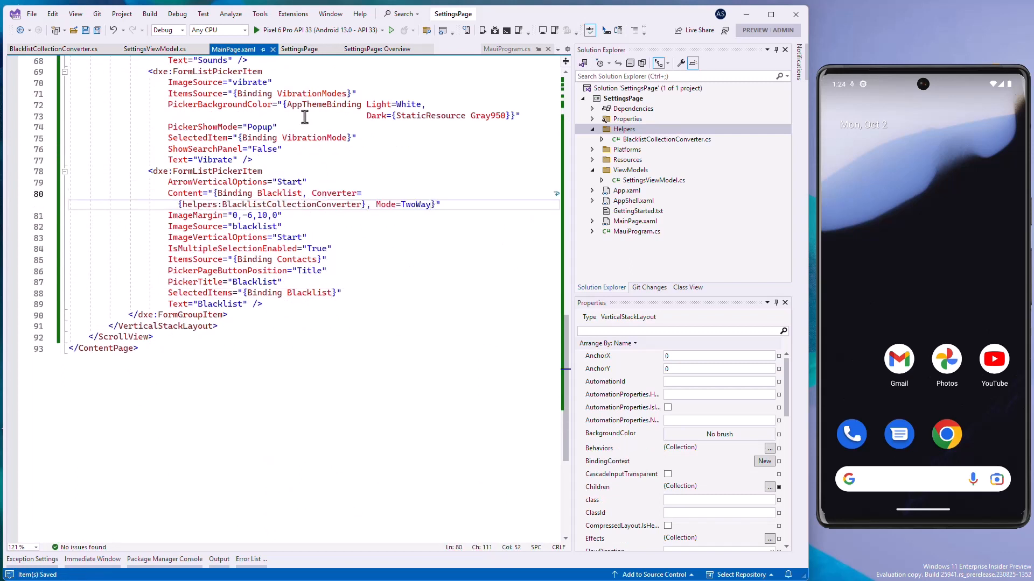
- Run the app and select a contact in the blacklist picker
click(390, 30)
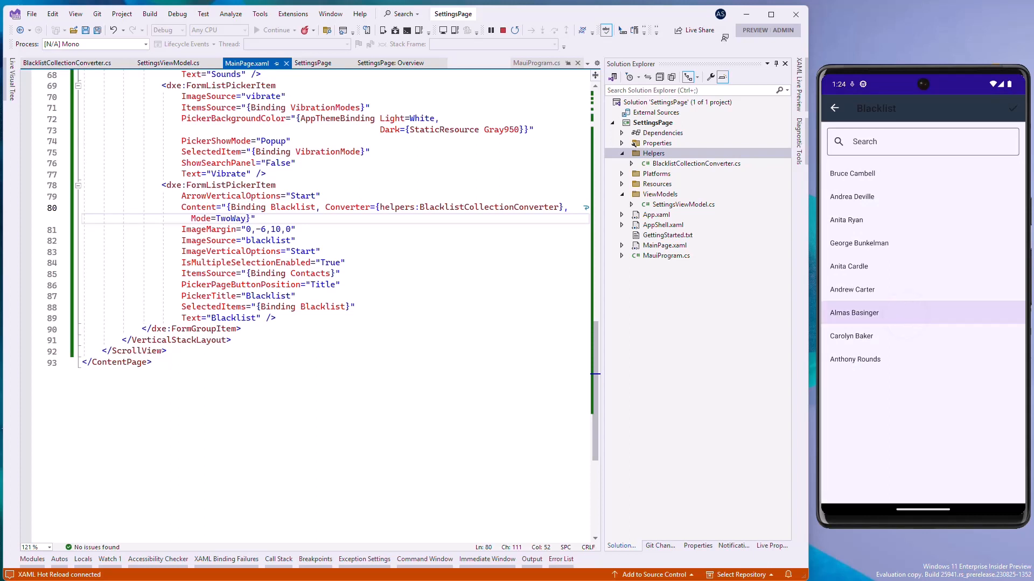
click(858, 243)
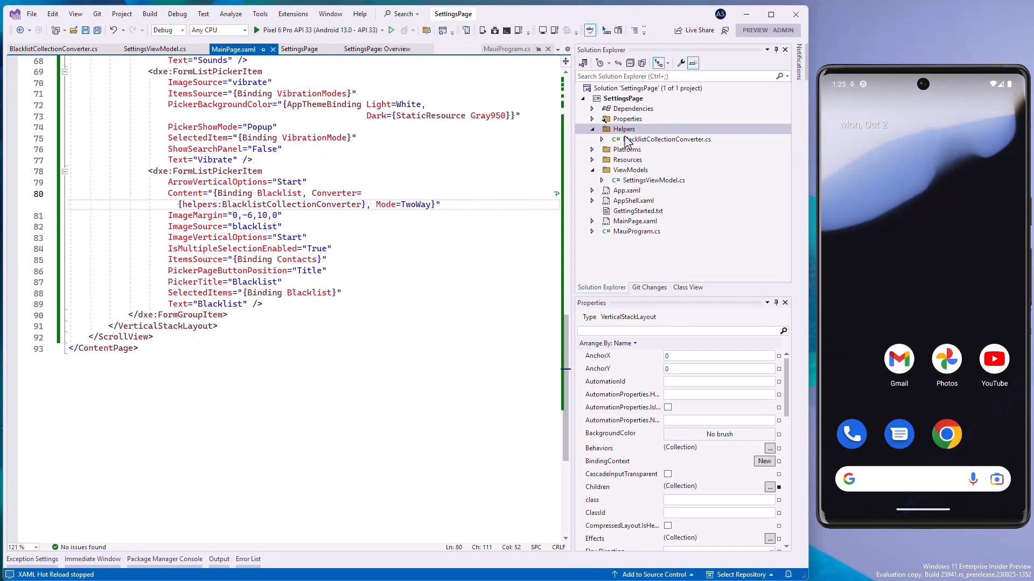
- Create BioHelper.cs in Helpers with bio constants and the BioTextConverter/BioDetailsConverter classes
right_click(623, 128)
text(BioHelper.cs)
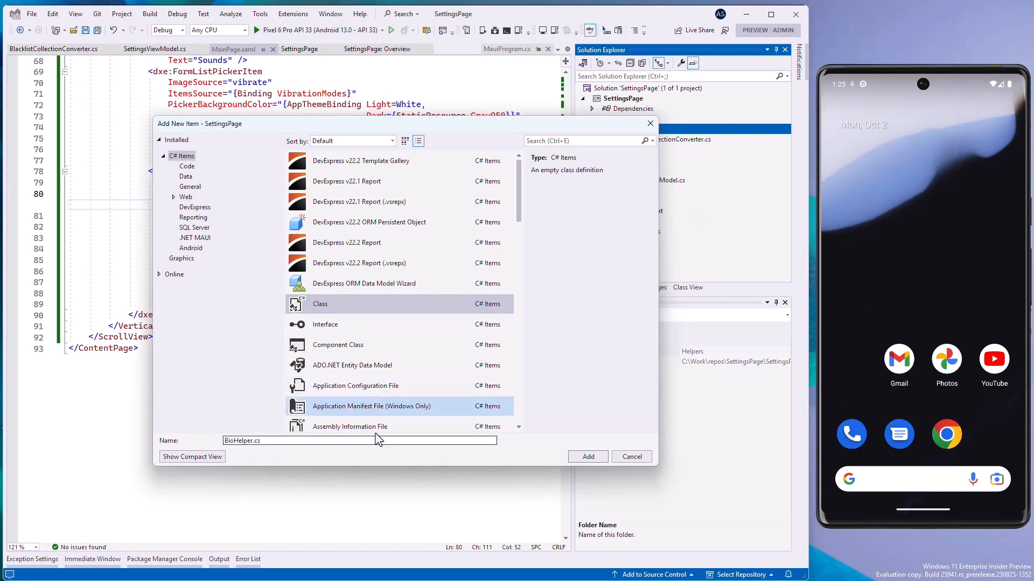
click(586, 457)
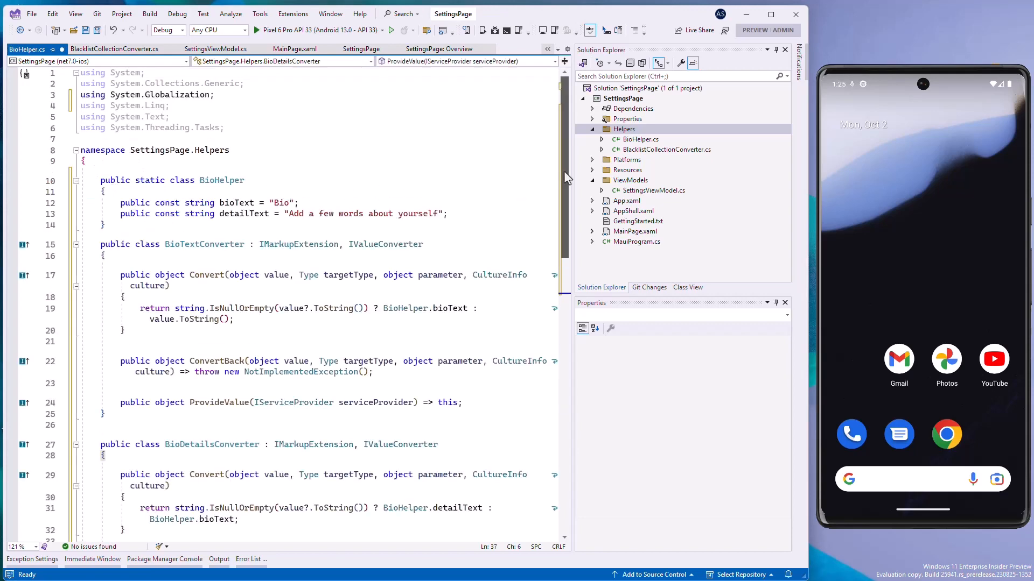
scroll(down, 3)
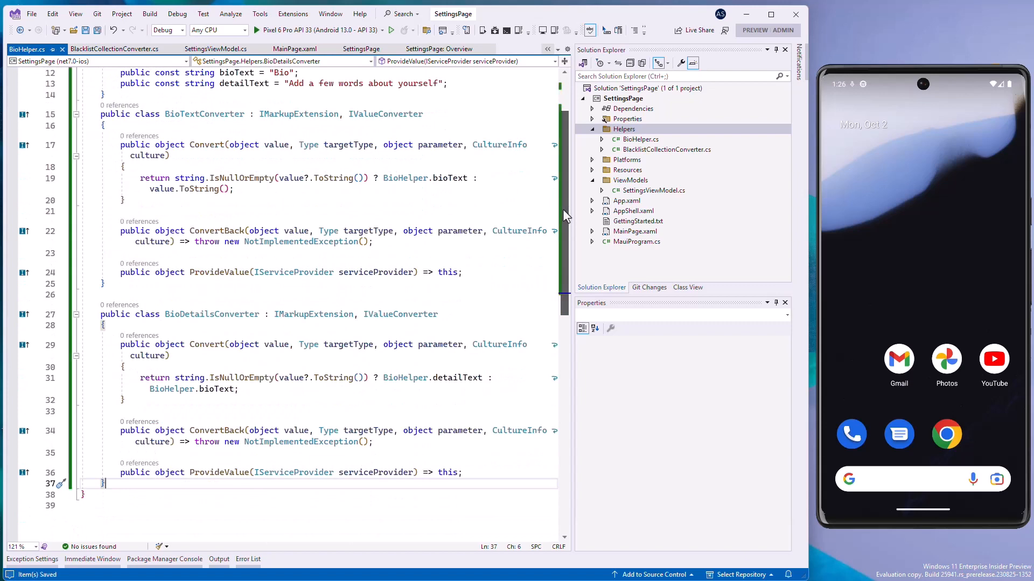
- Add a .NET MAUI ContentPage (XAML) named EditBioPage.xaml to the SettingsPage project
right_click(622, 98)
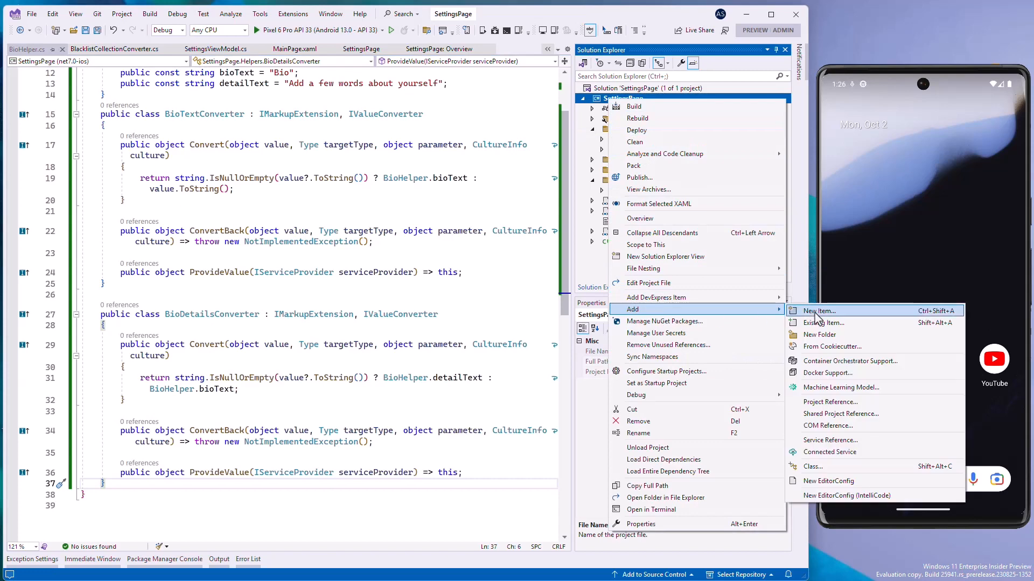
click(818, 310)
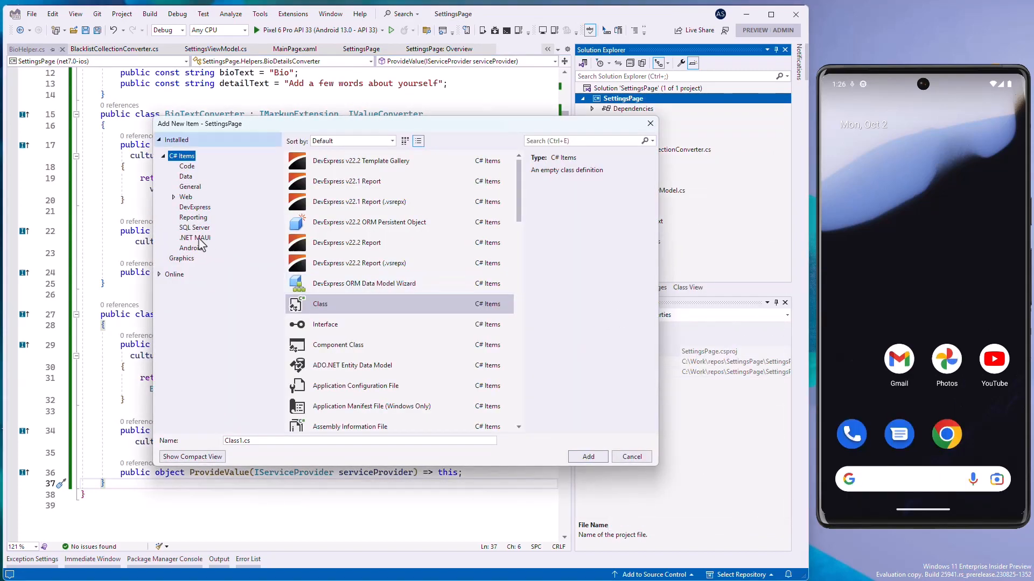
click(195, 238)
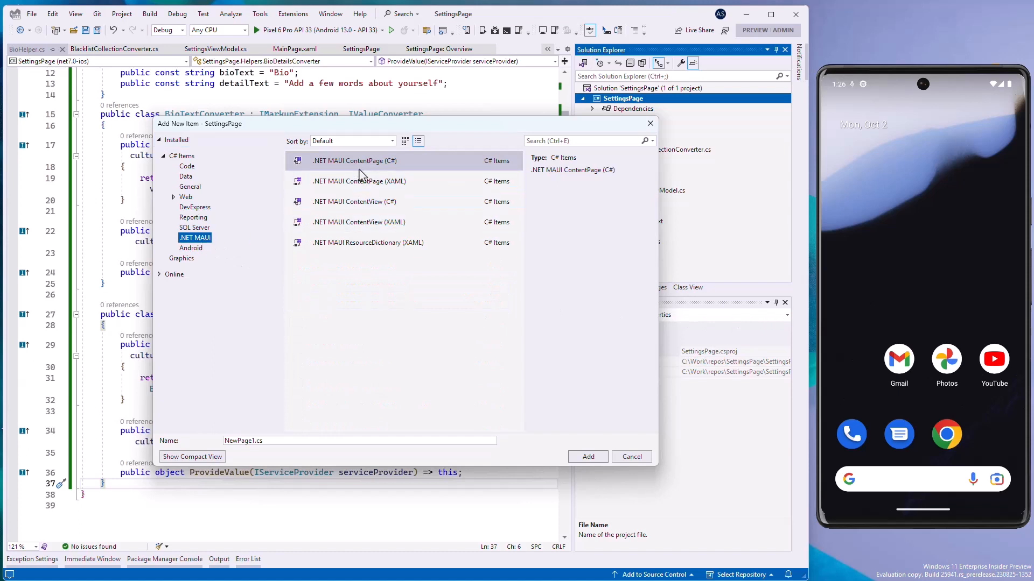
click(360, 181)
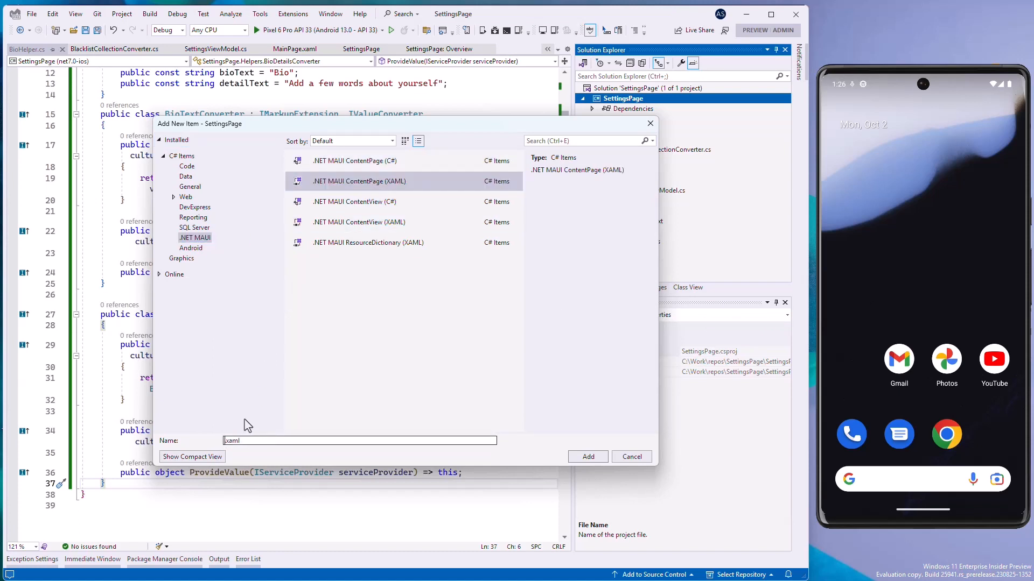
click(630, 456)
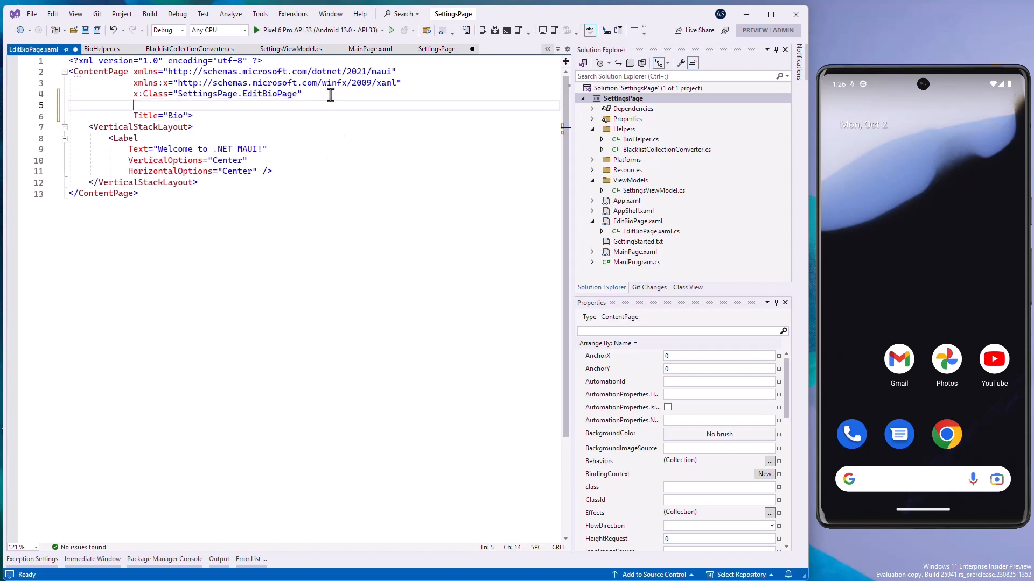
- Declare the dxe editors and SettingsPage.Helpers xmlns namespaces in EditBioPage.xaml
text(xmlns:)
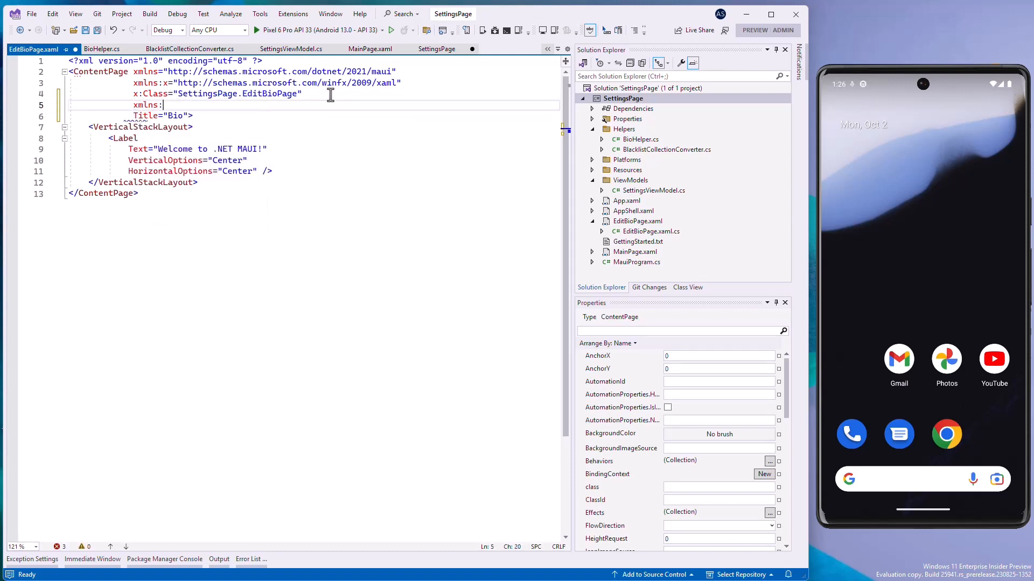
text(dxe=")
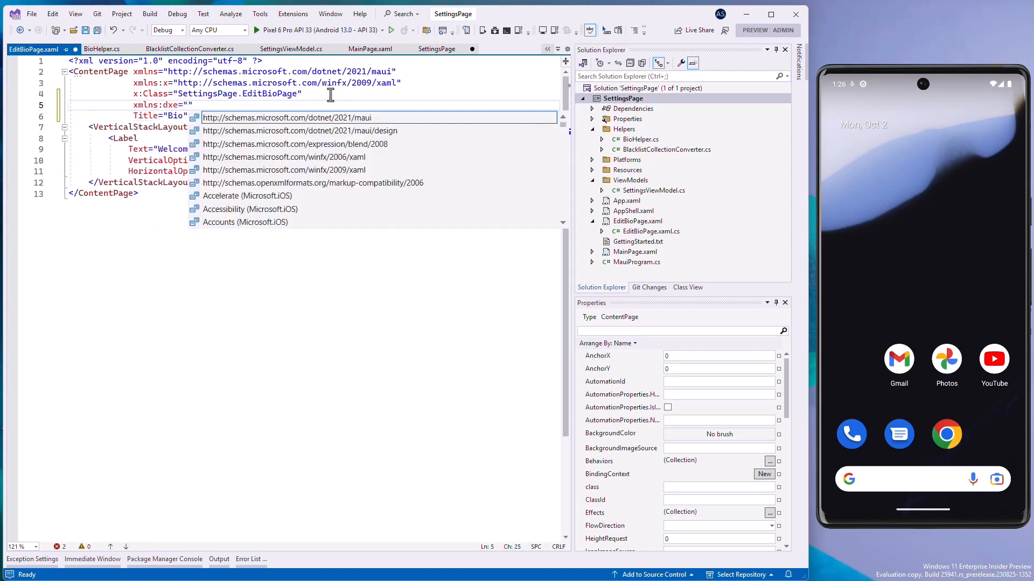
text(editors;assembly=DevExpress.Maui.Editors)
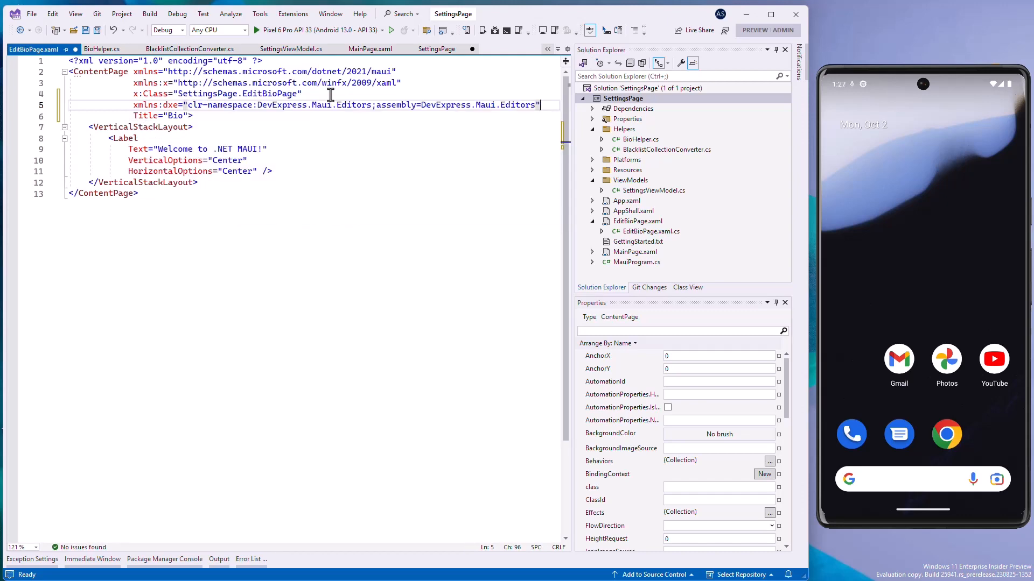
text(xmlns:h)
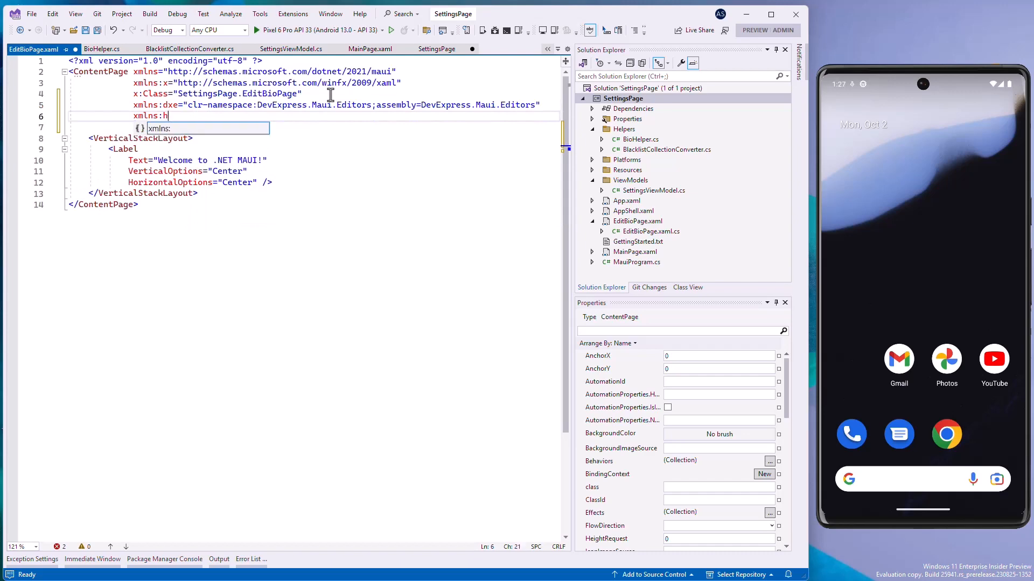
text(elpers="")
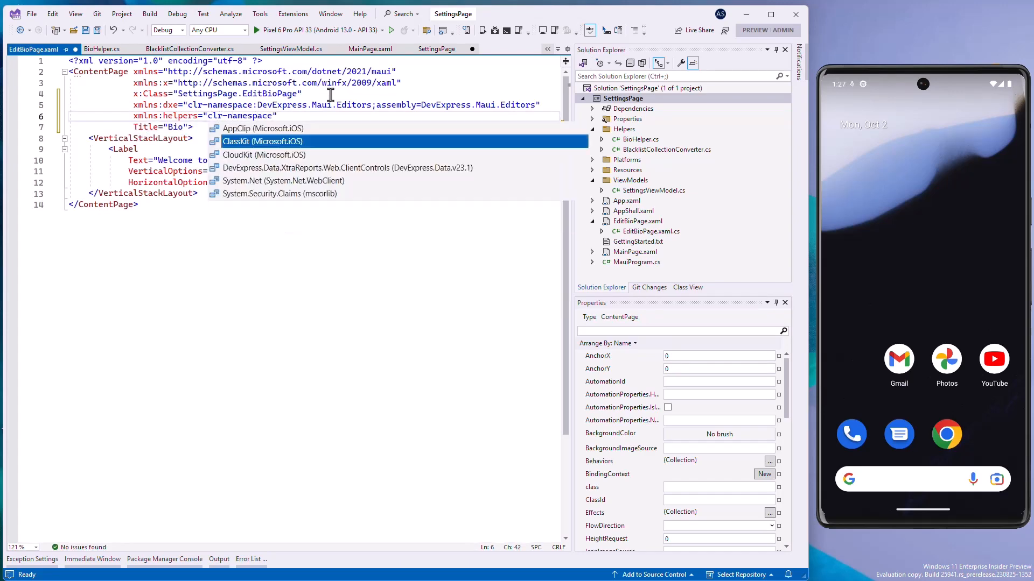
text(")
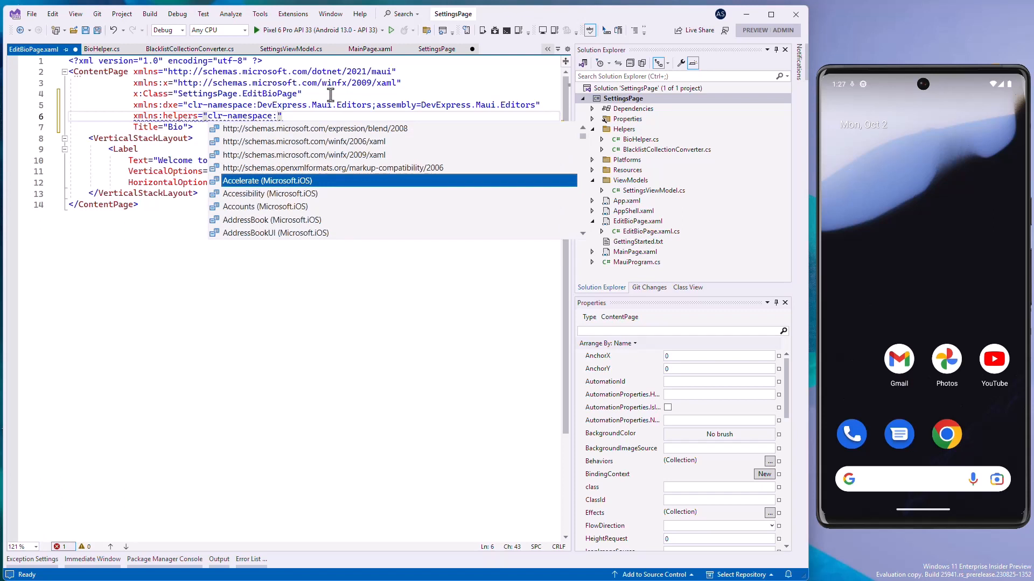
text(SettingsPage.Helpers)
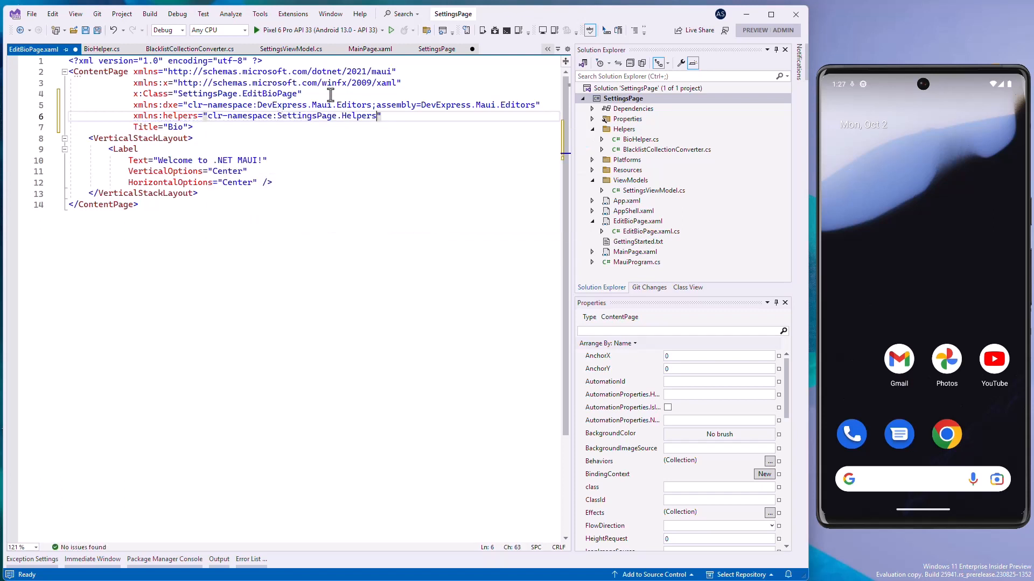
- Add an OnAccept ToolbarItem with check_24px icon and a transparent dxe:MultilineEdit bioEditor, with code-behind usings
text(<ContentPage.ToolbarItems)
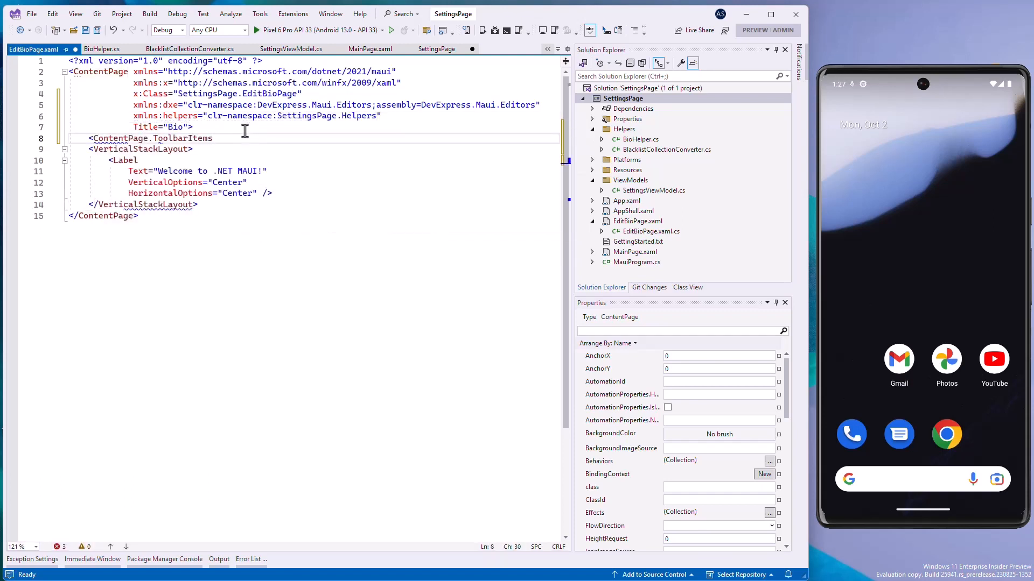
text(<ToolbarItem Clicked="OnAccept" IconImageSource="check_24px"/>)
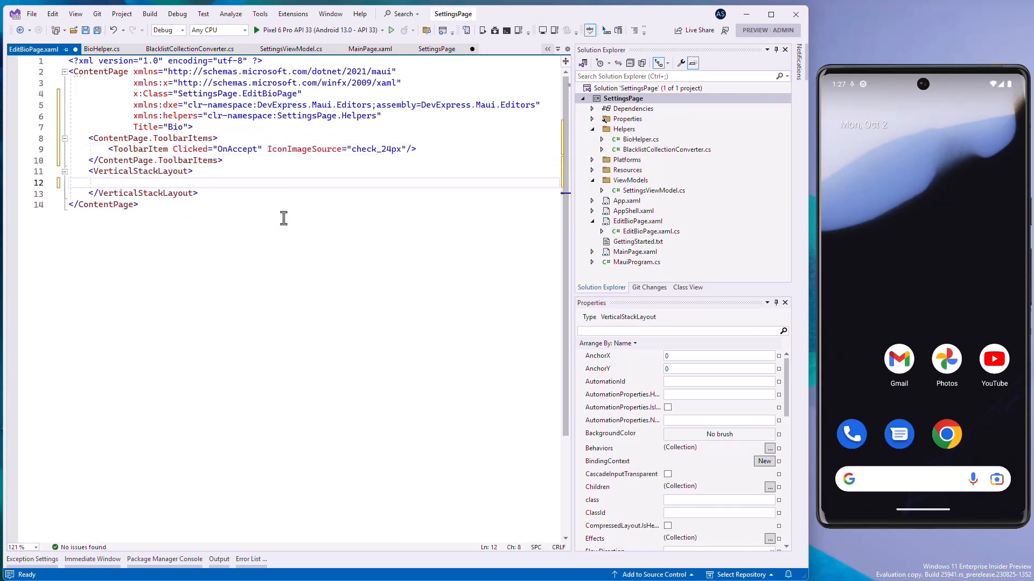
text(<dxe:MultilineEdit Loaded="bioEditor_Loaded" BackgroundColor="Transparent" x:Name="bio")
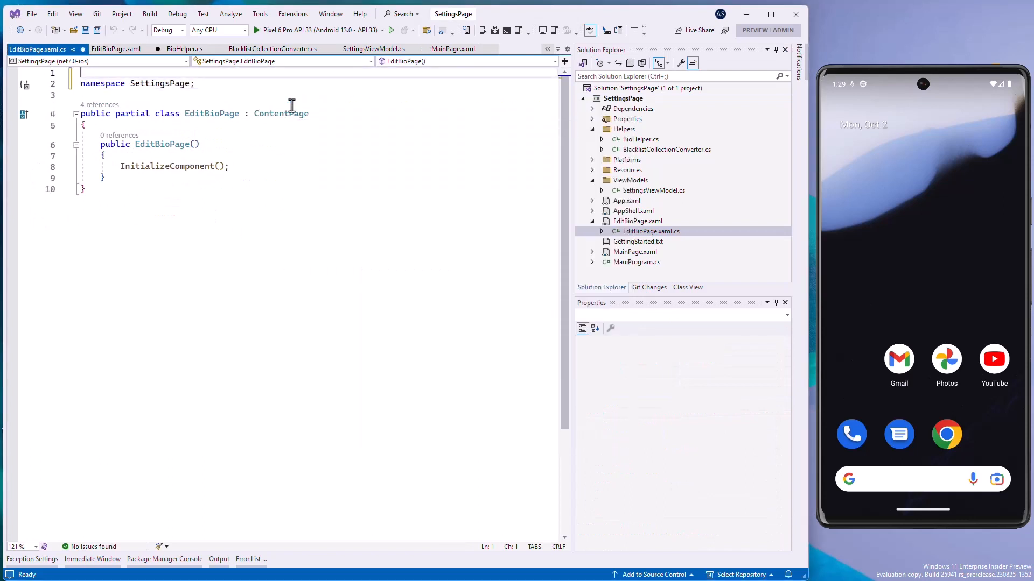
text(using DevExpress.Maui.Editors;)
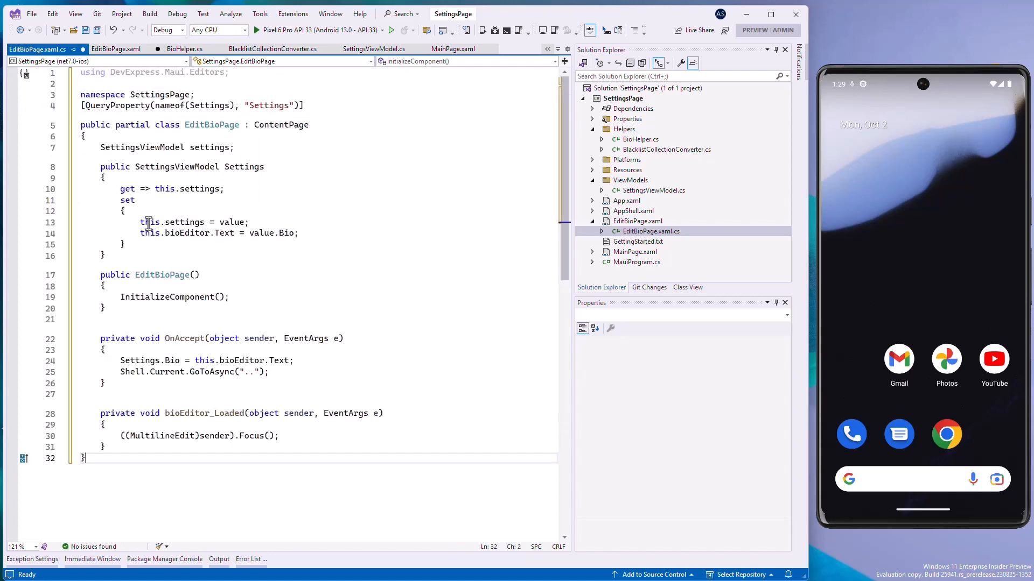
click(117, 48)
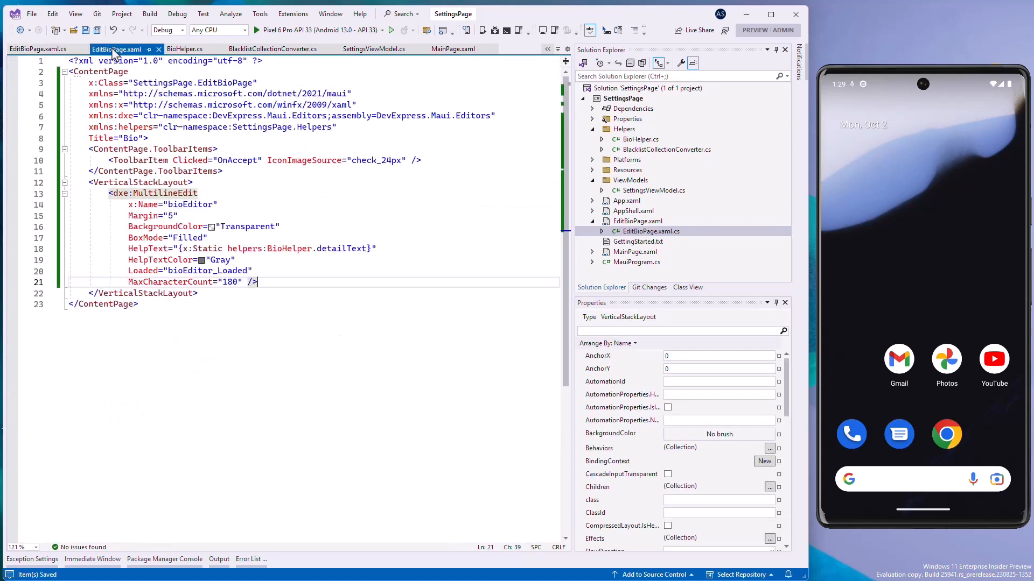
- Add a tappable dxe:FormItem in MainPage.xaml bound to Bio via BioDetailsConverter and Bio.Length
click(453, 49)
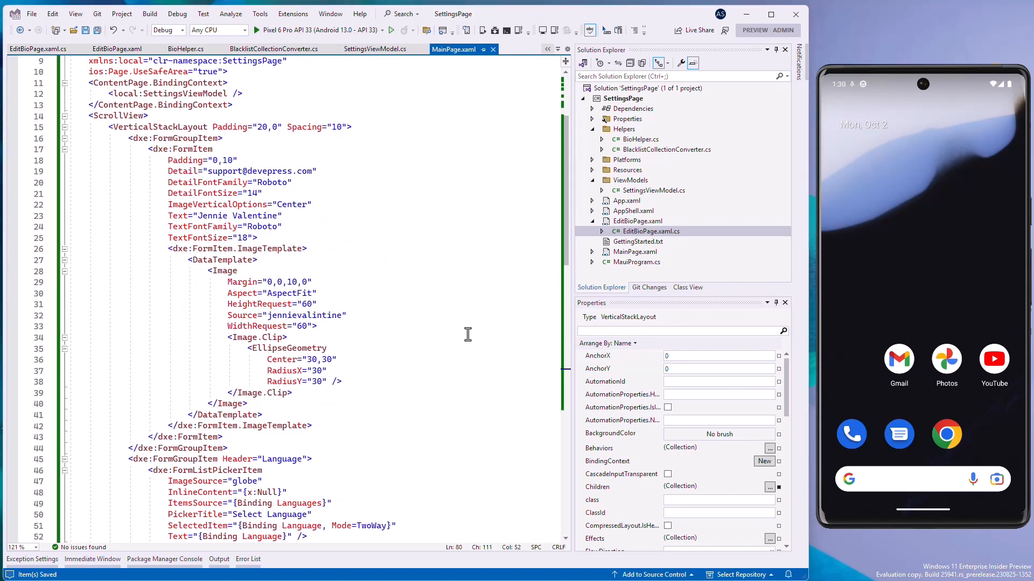
text(<d)
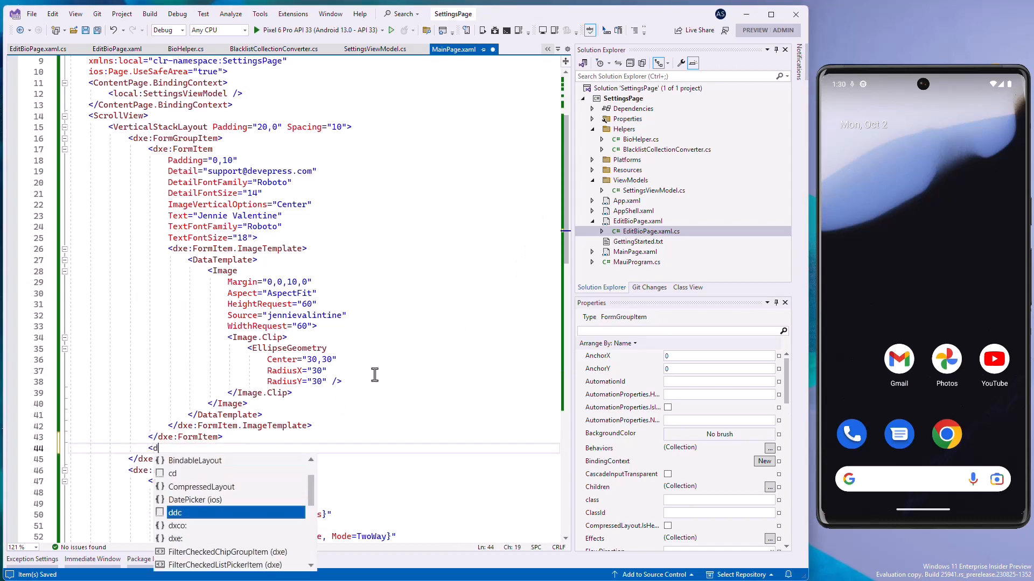
text(dxe:FormItem AllowTap="True" Detail="{Binding Bio.Length, Converter=)
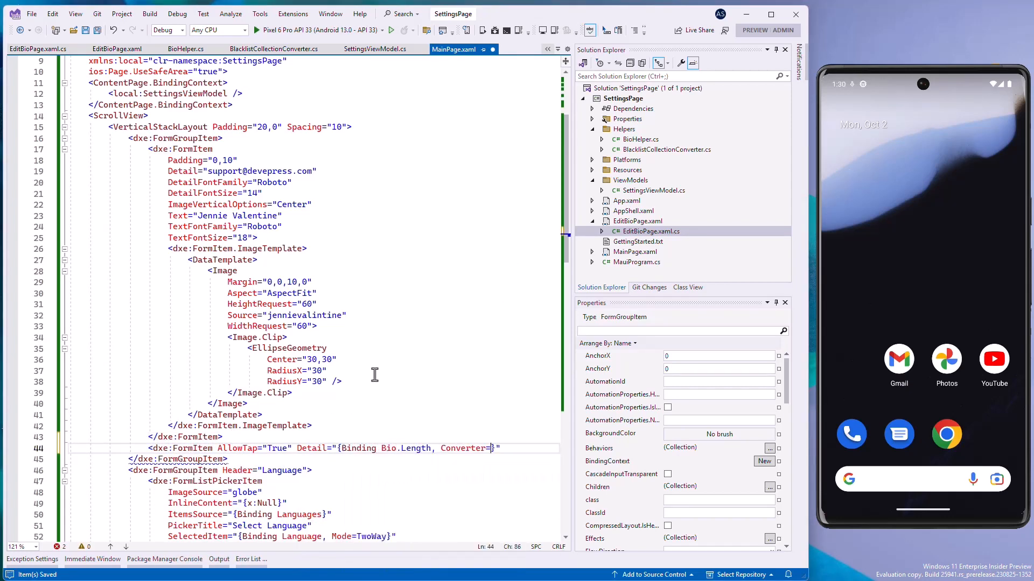
text({helpers:BioDetailsConverter})
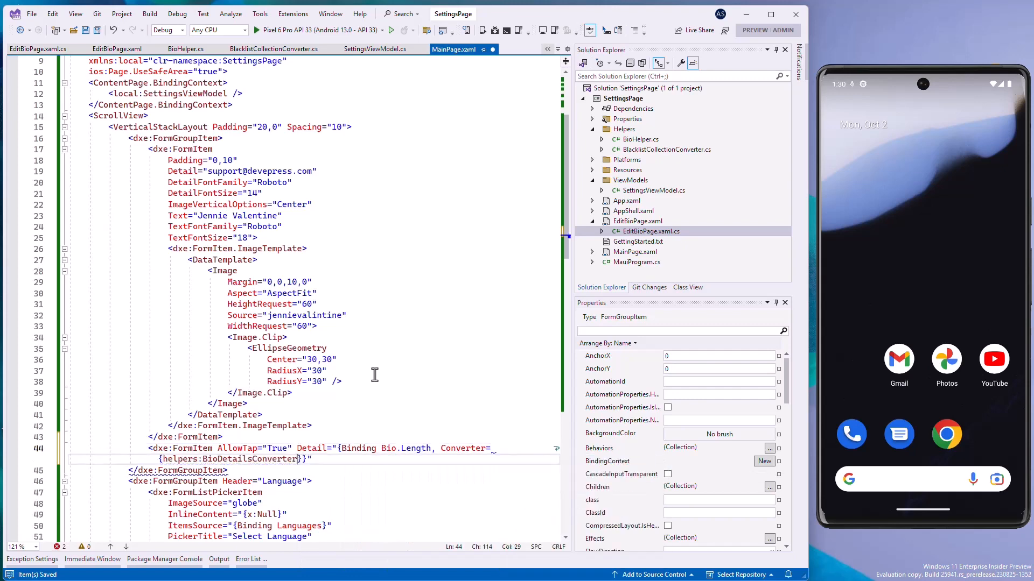
text(, Mode=OneWay}" Det)
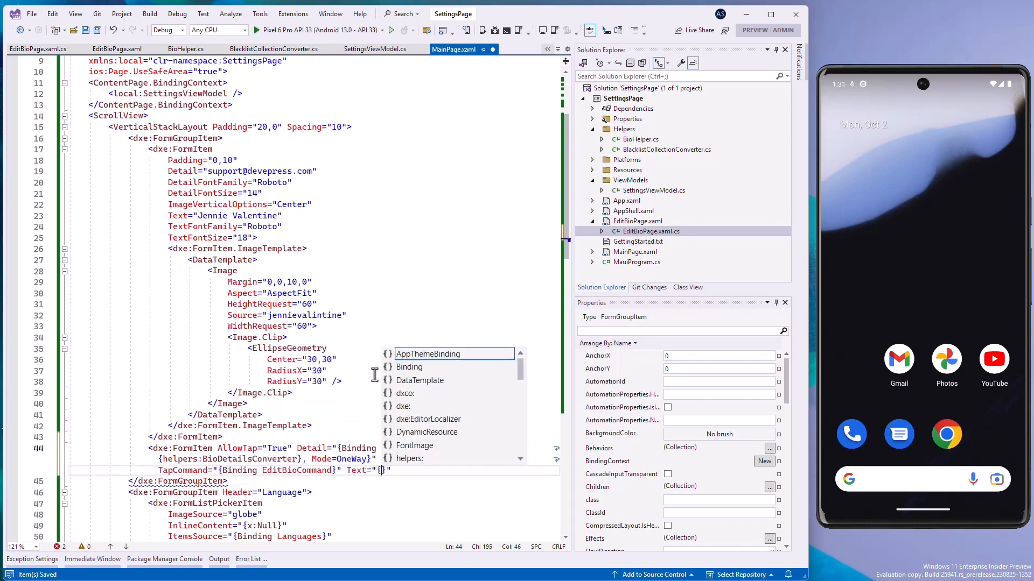
text(Bio.Length, Converter=)
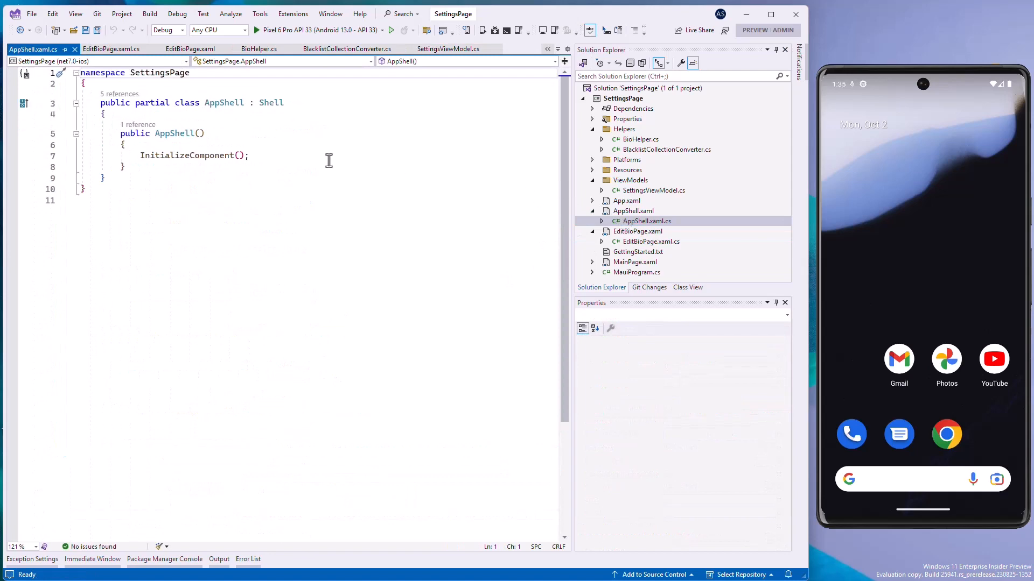
- Register the MainPage/EditBioPage route with typeof(EditBioPage) in AppShell
text(Routing.RegisterRoute("MainPage/EditBioPage",)
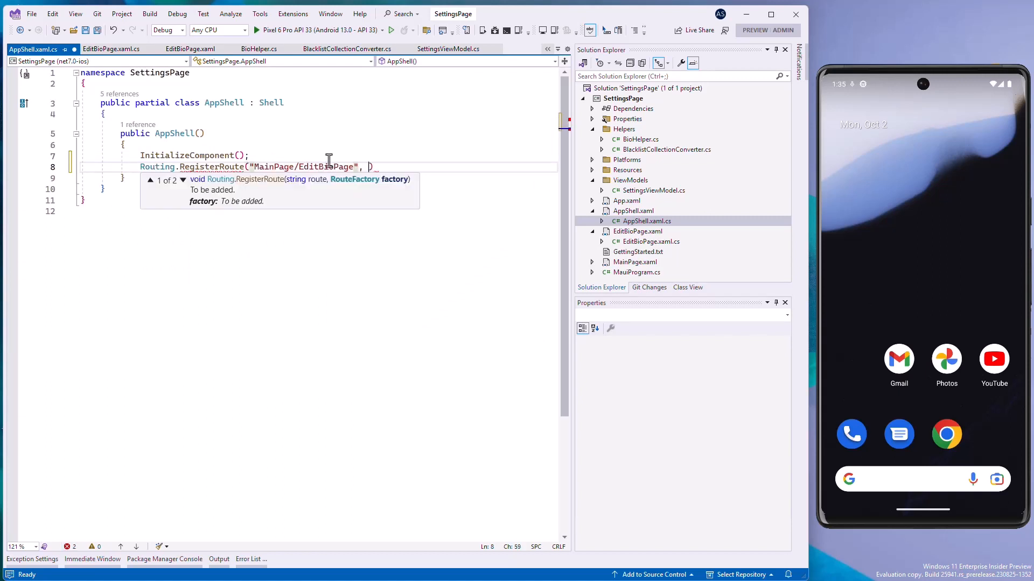
text(typeof(EditBioPage))
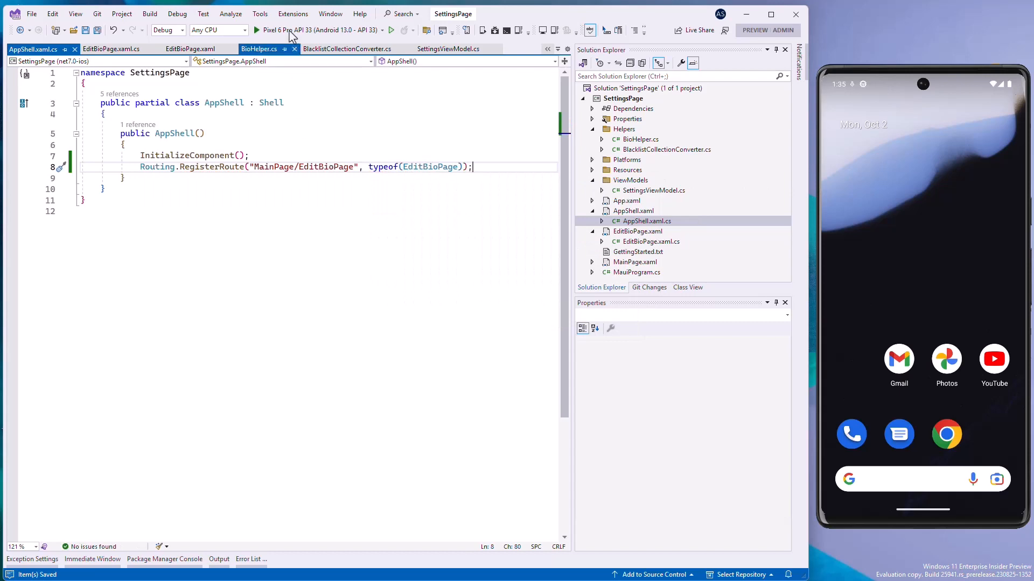
- Run on the Pixel 6 Pro emulator and tap the bio item to show the empty 0/180 Bio page
click(257, 30)
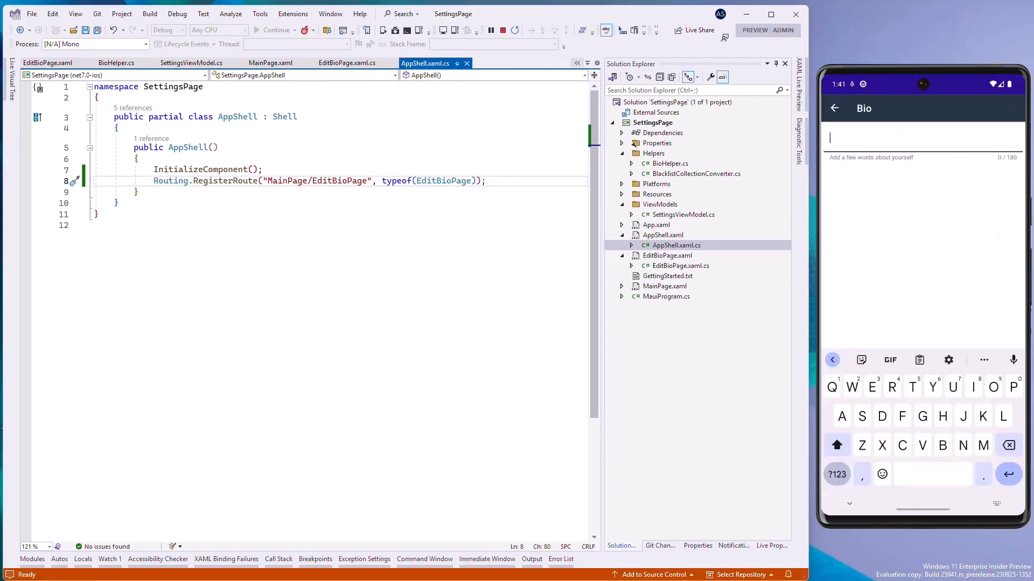
text(Support Manager @)
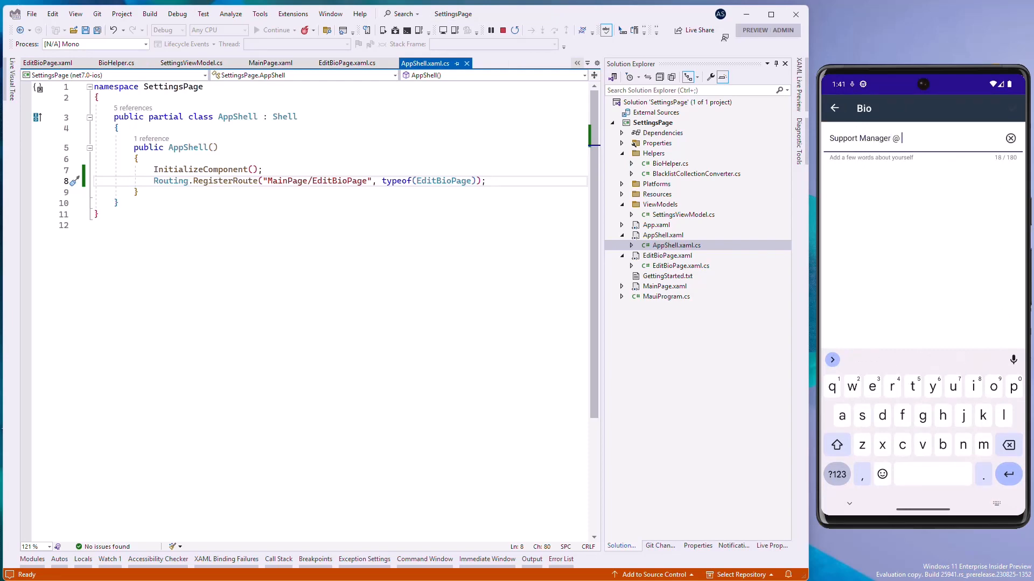
click(833, 107)
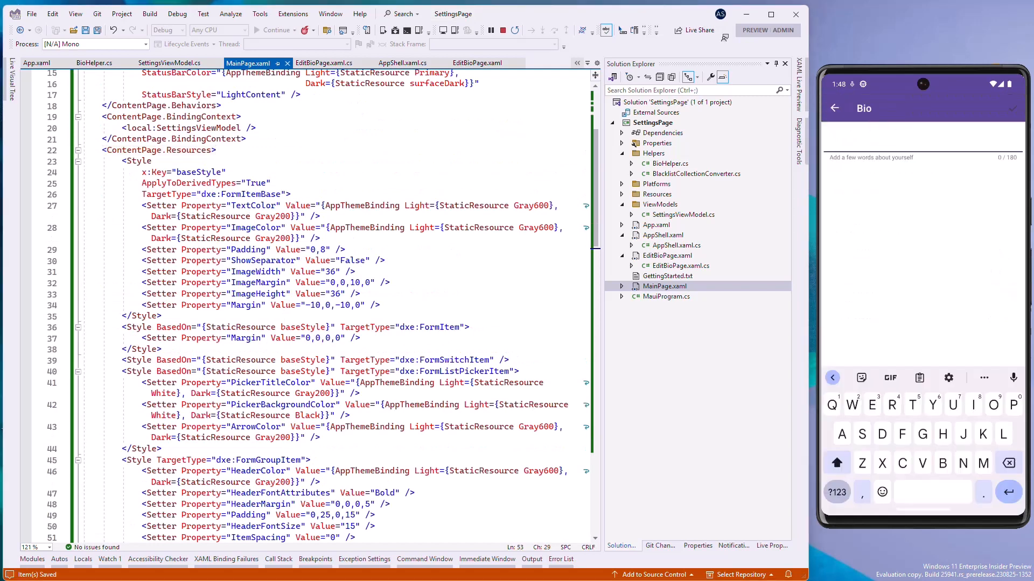
- Open the Blacklist picker in the emulator and filter its contacts by searching 'Ge'
text(Support Manager @ DevExpress)
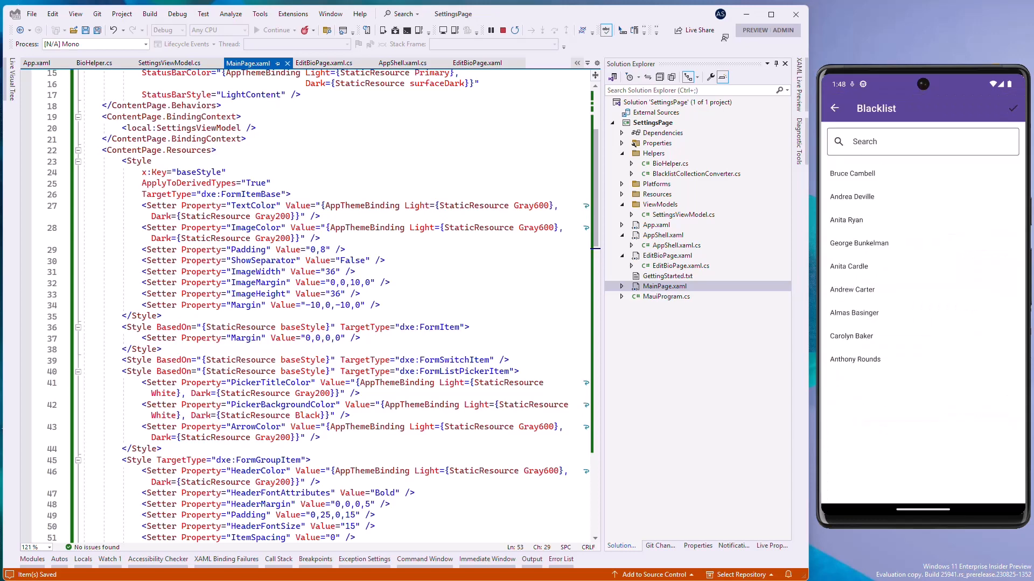
text(Ge)
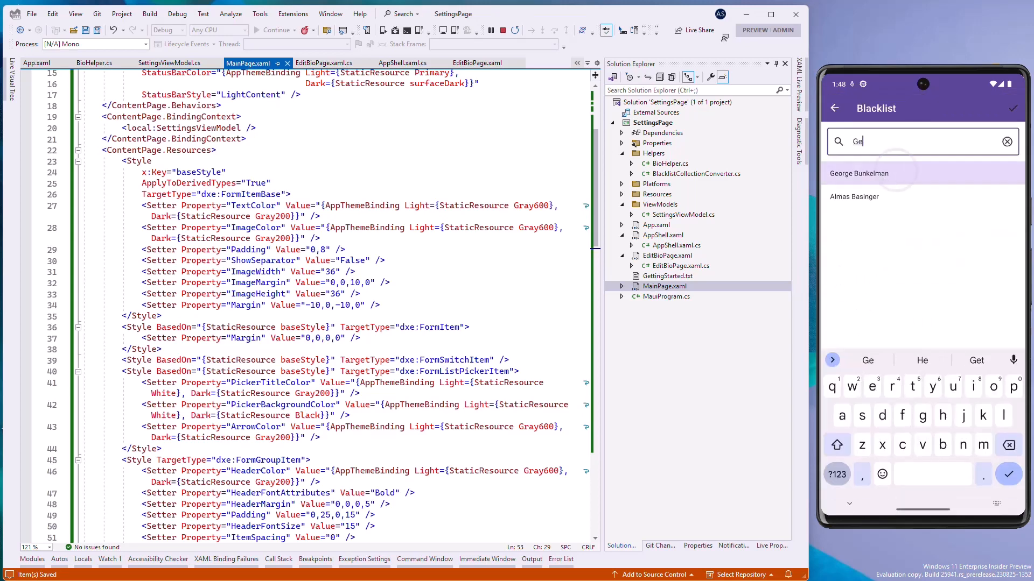